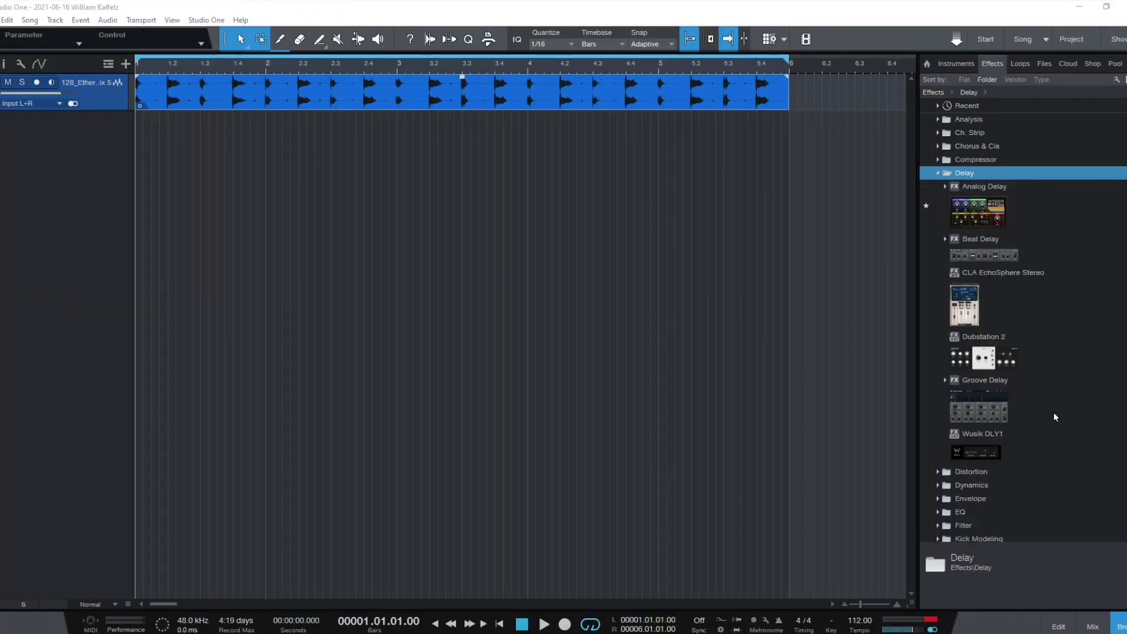
mouse_move(901, 331)
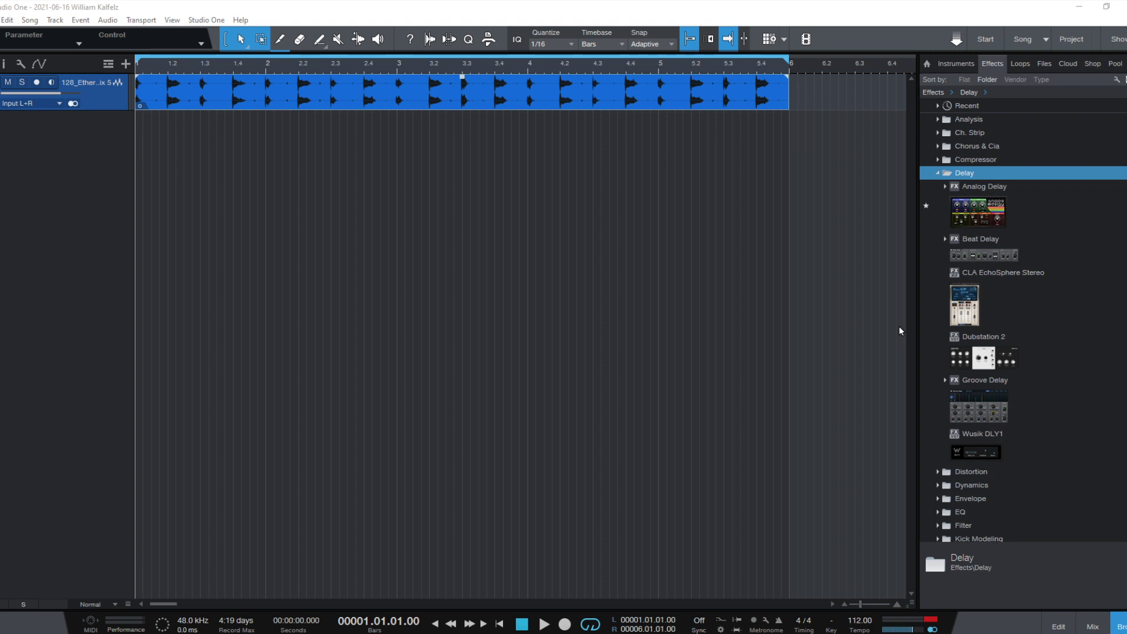
mouse_move(761, 240)
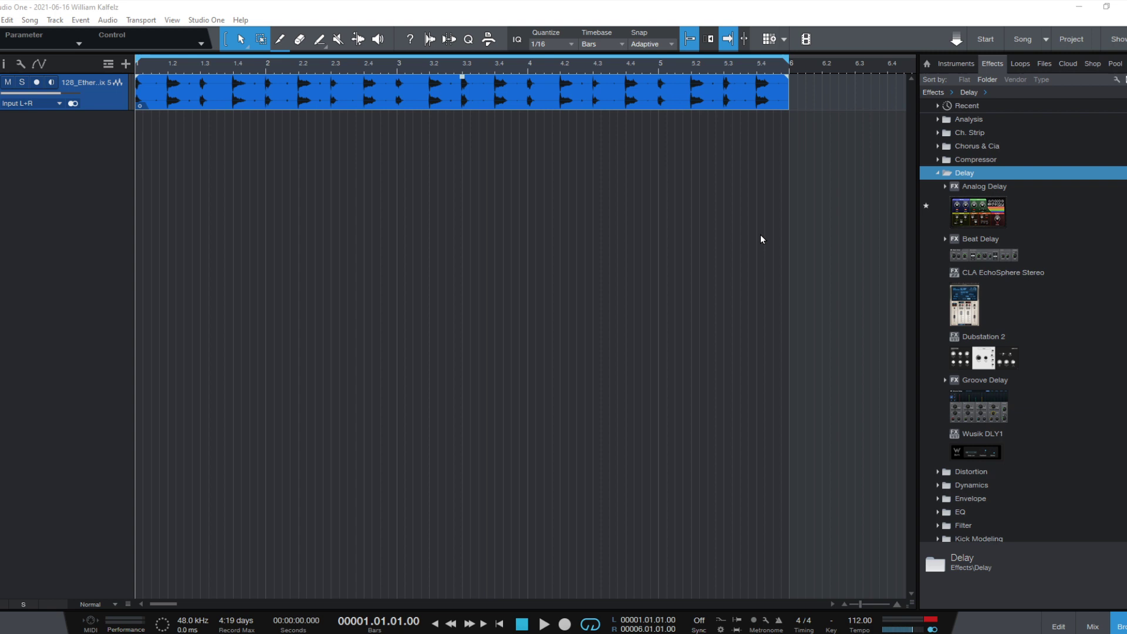
mouse_move(565, 395)
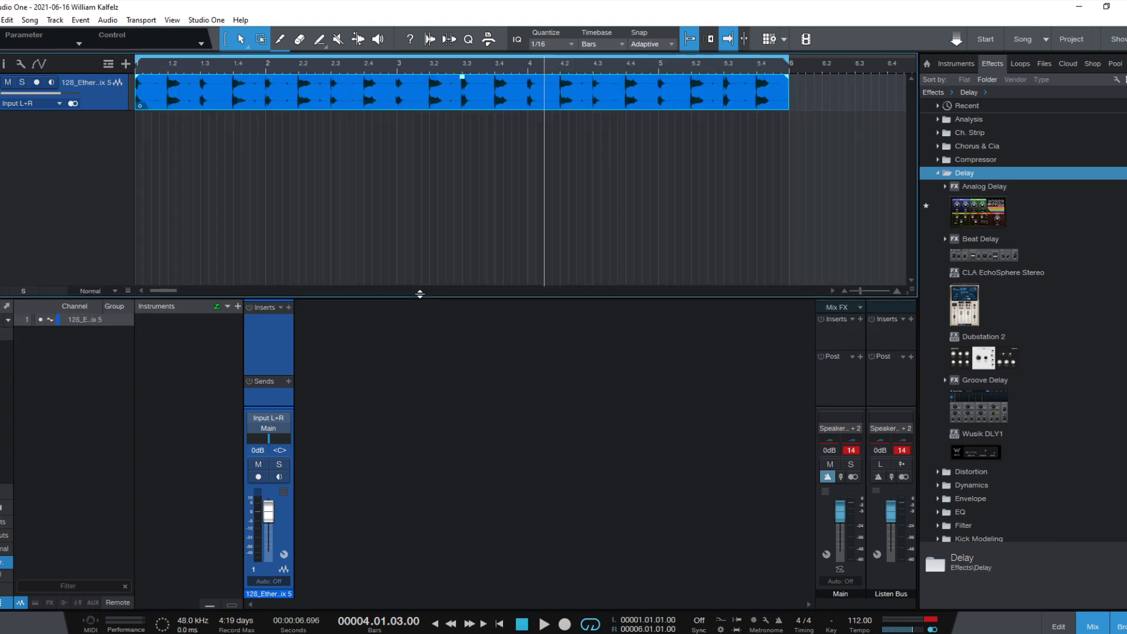
Step: Add a send from the audio track to a new Bus 1 and grab the Wusik DLY1 delay
left_click(288, 381)
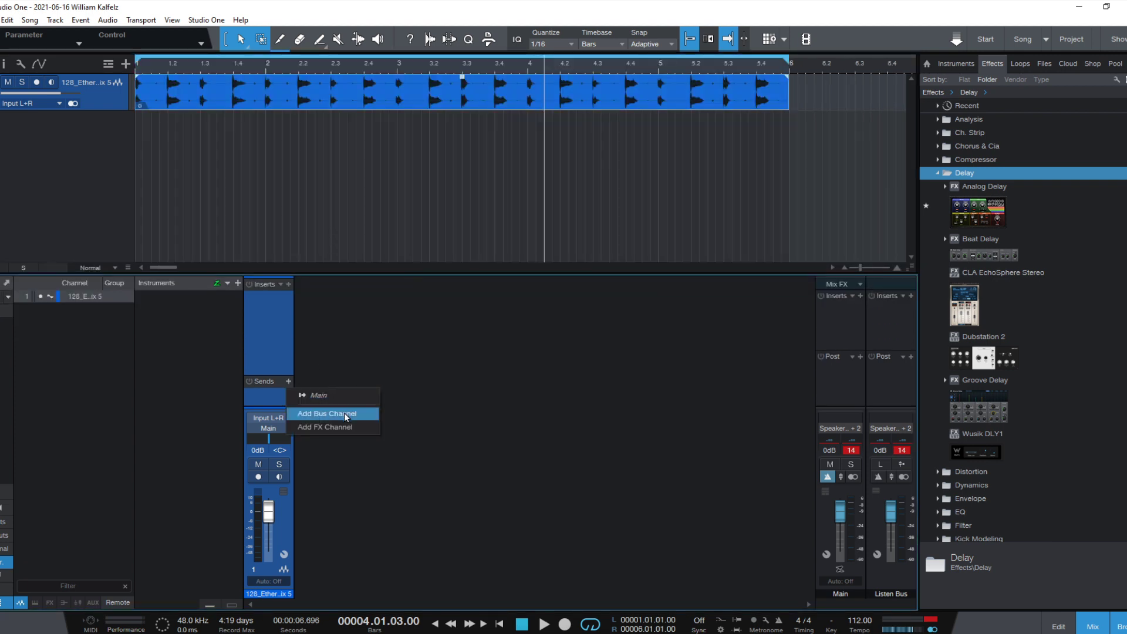
left_click(327, 414)
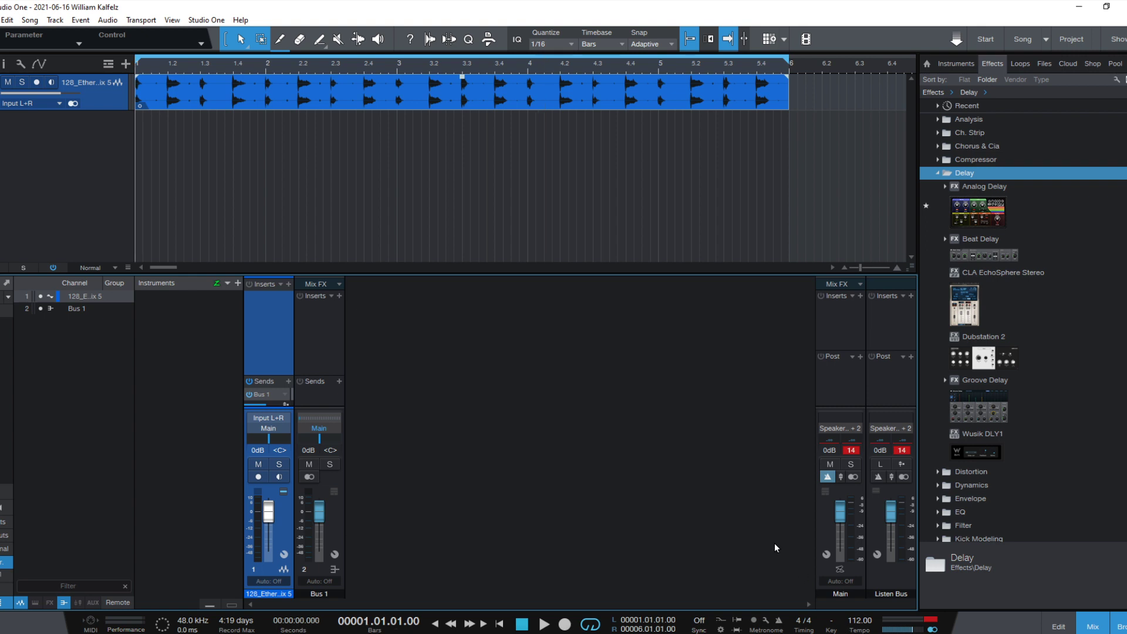
left_click(544, 624)
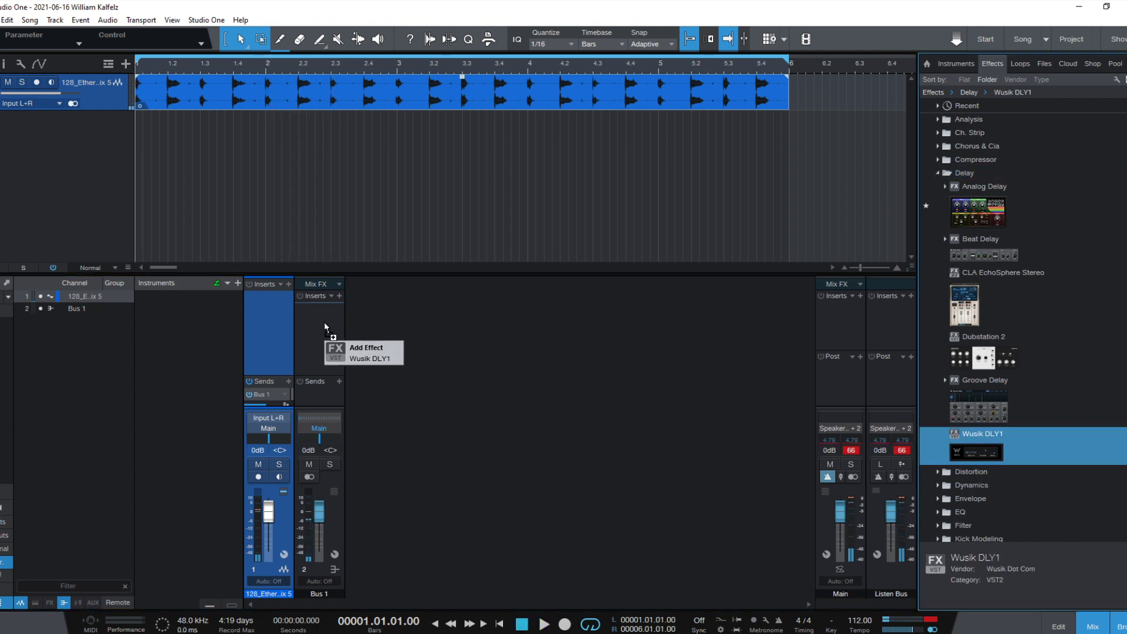
Step: Insert Wusik DLY1 on Bus 1, mark it as the input stage and keep group A
left_click(366, 353)
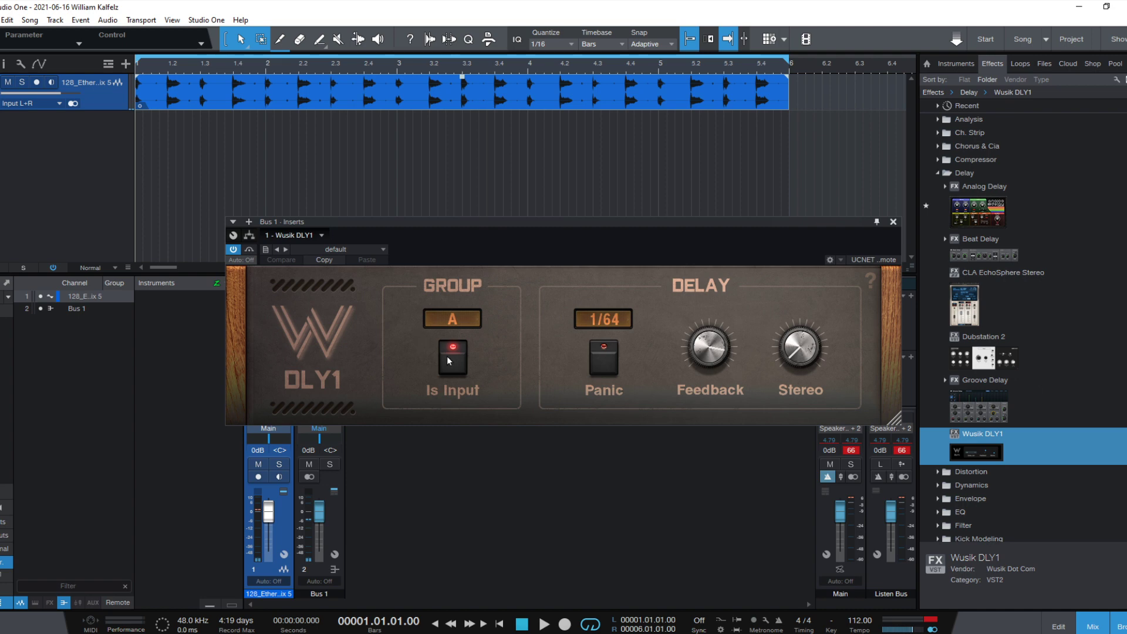
mouse_move(421, 366)
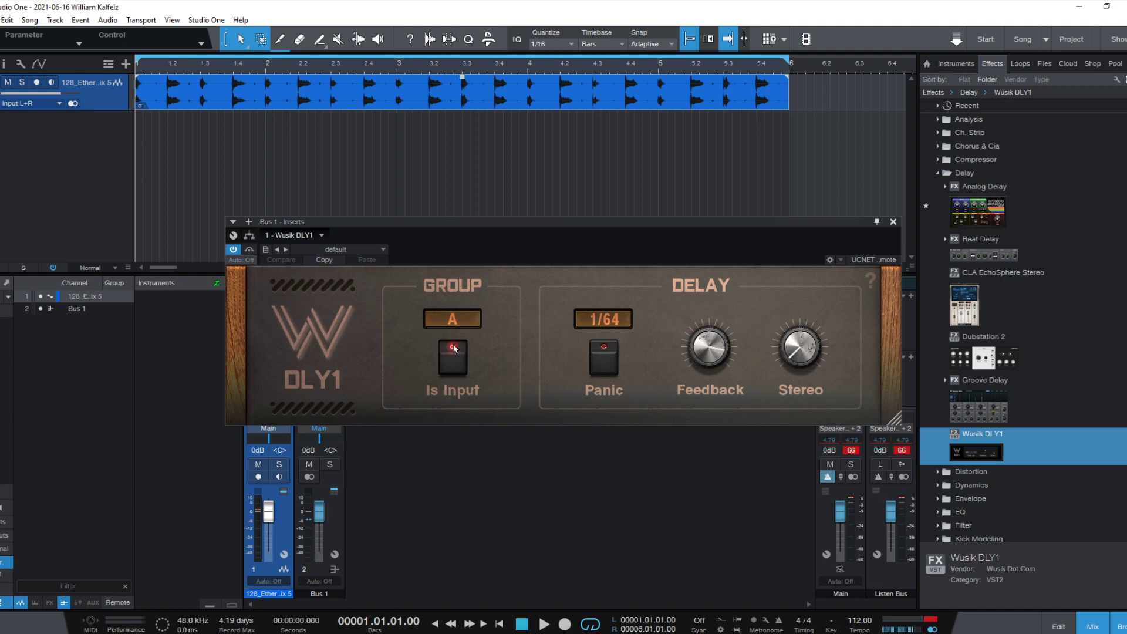
left_click(451, 318)
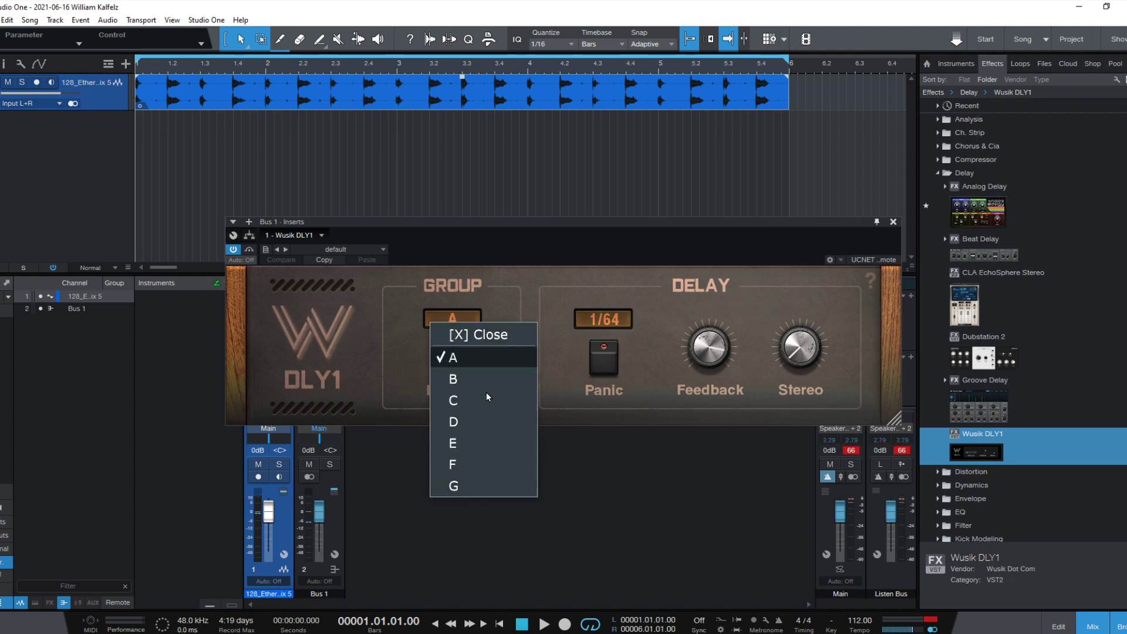
left_click(453, 357)
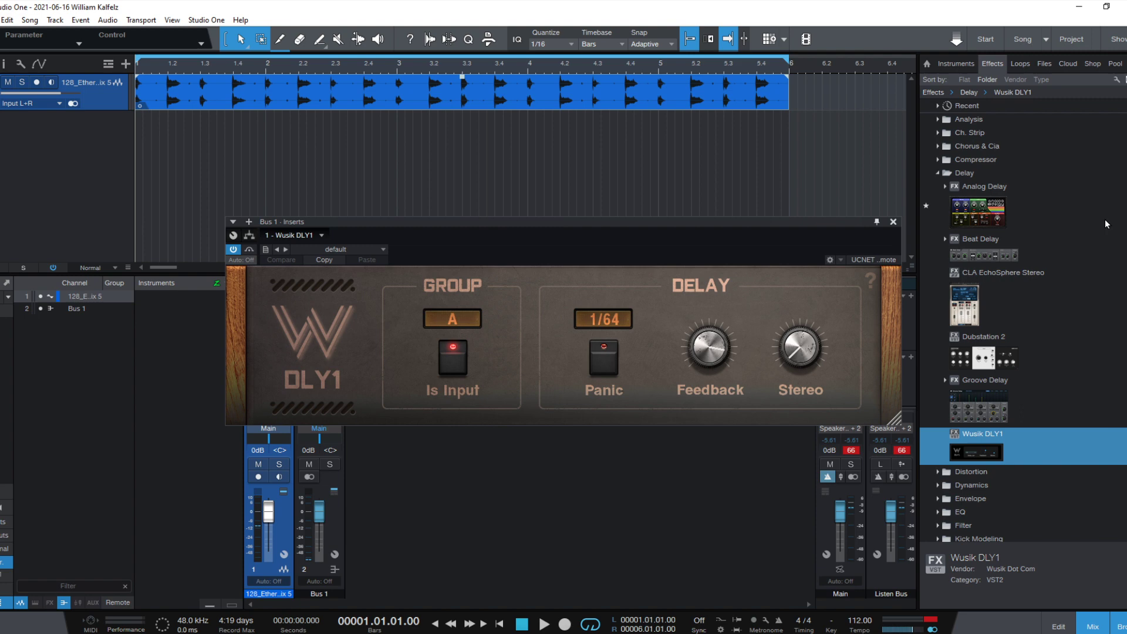
Step: View and dismiss the DLY1 version info, then move the plugin window off the mixer
left_click(869, 281)
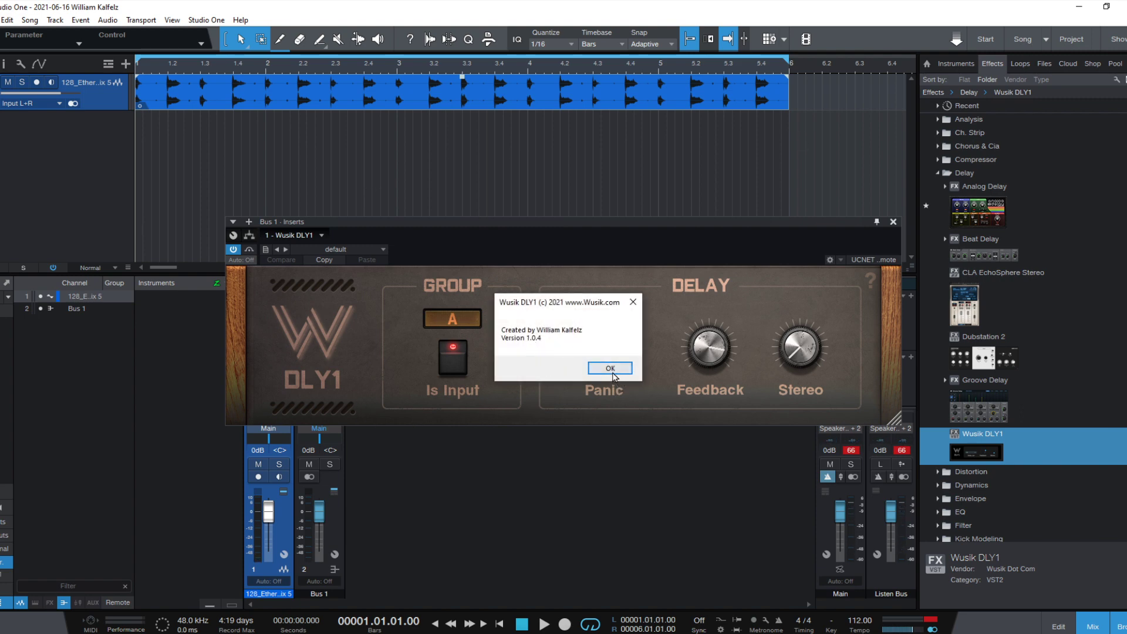
left_click(609, 367)
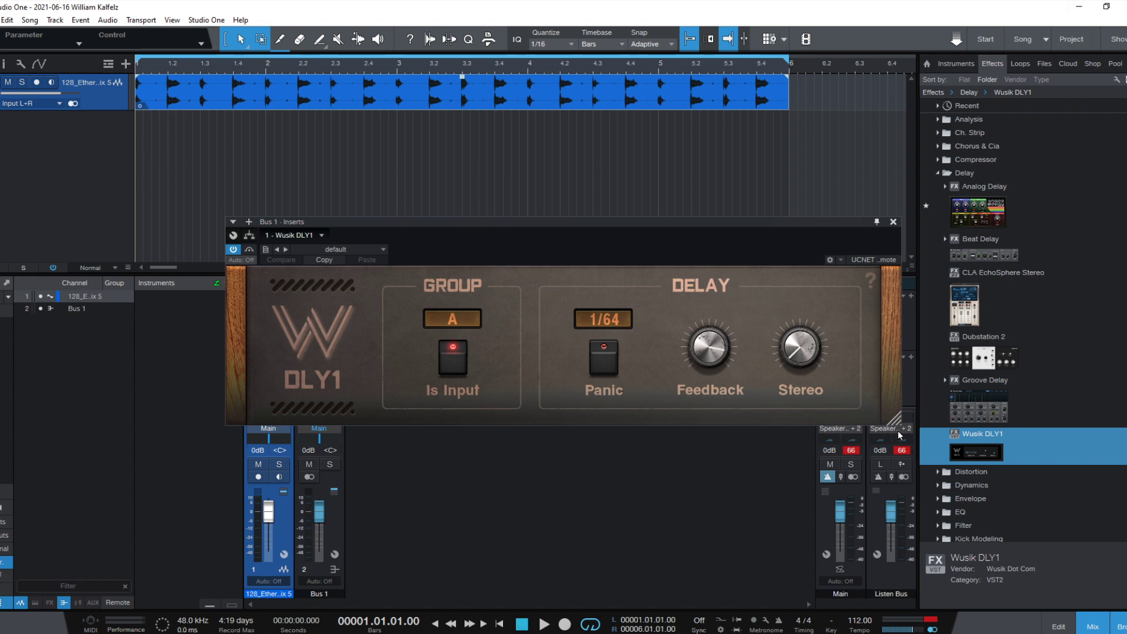
left_click_drag(897, 434, 803, 388)
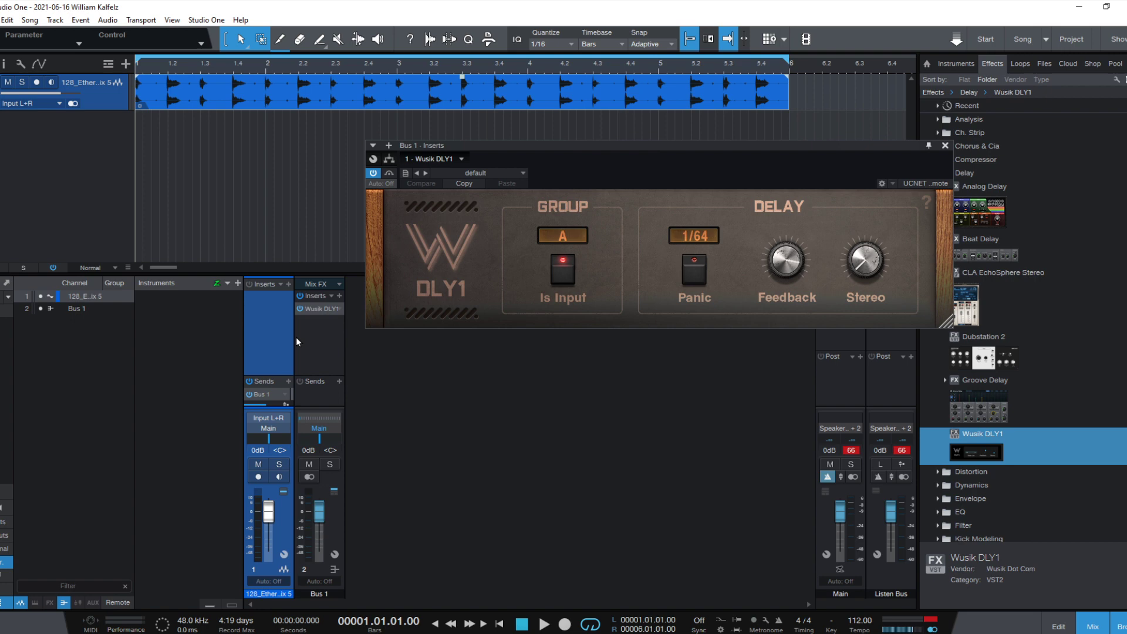
mouse_move(613, 303)
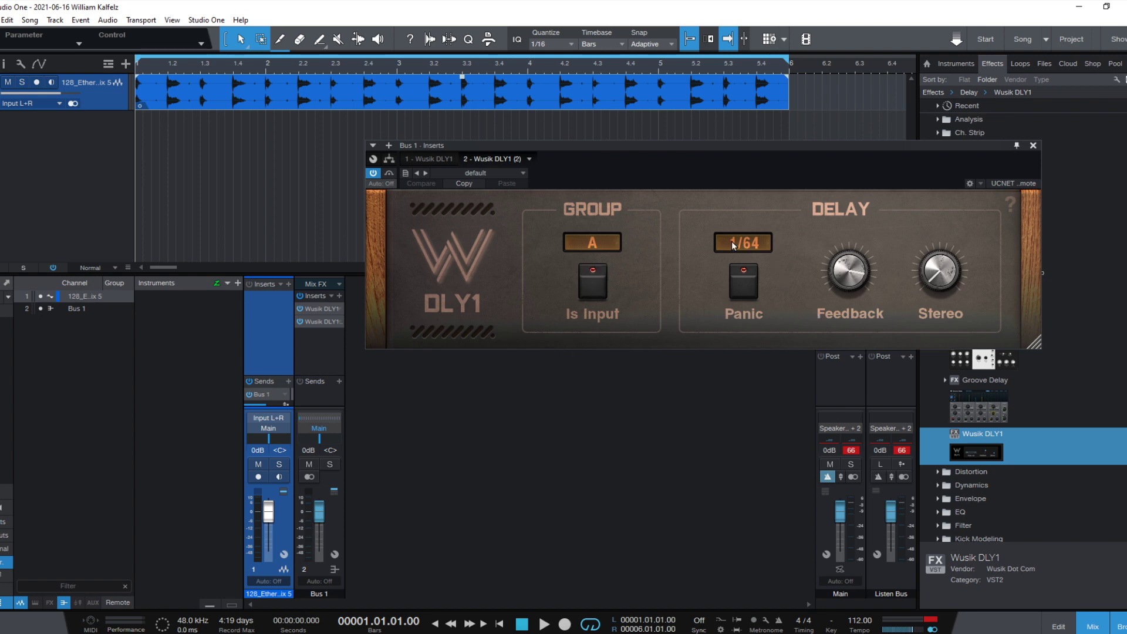
mouse_move(789, 210)
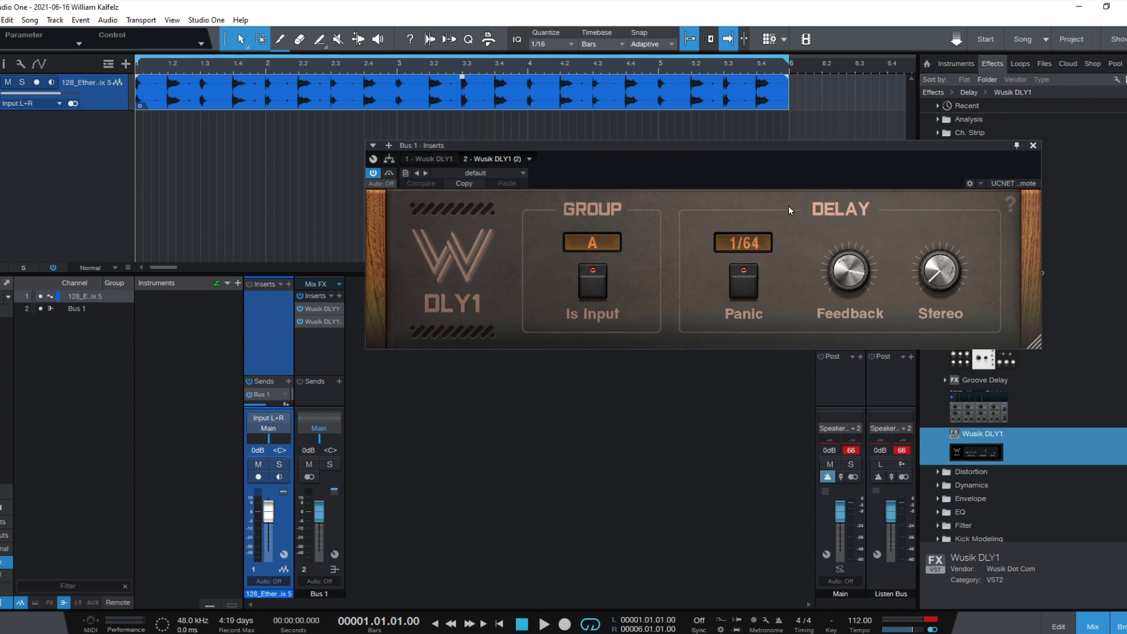
Step: Set the second Wusik DLY1's delay time to 1/8
left_click(742, 242)
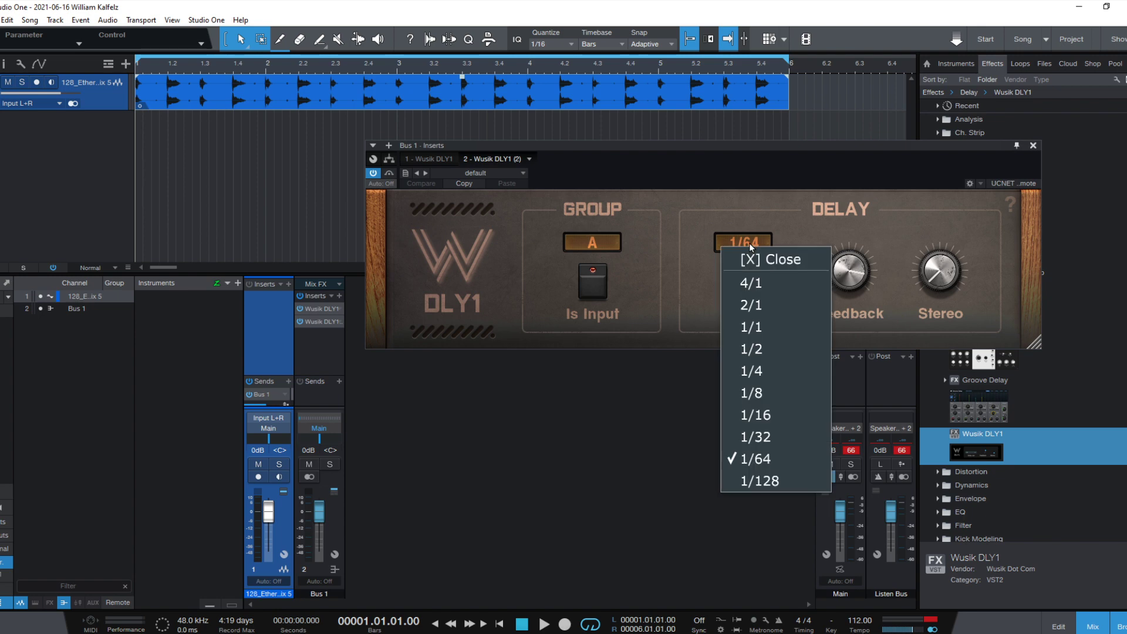
mouse_move(778, 392)
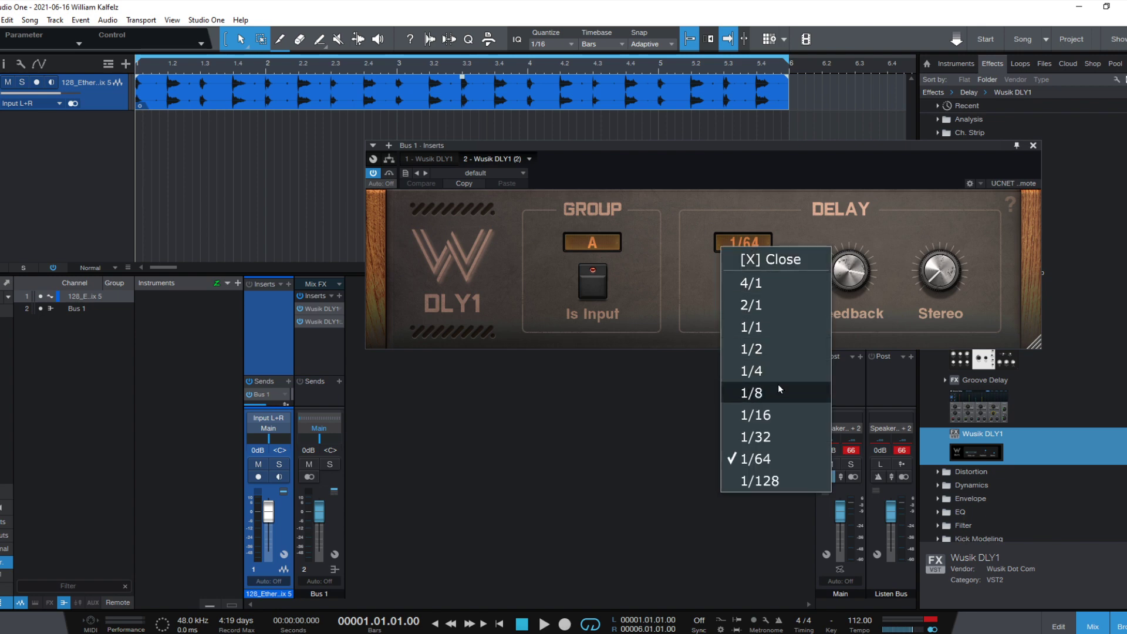
left_click(750, 392)
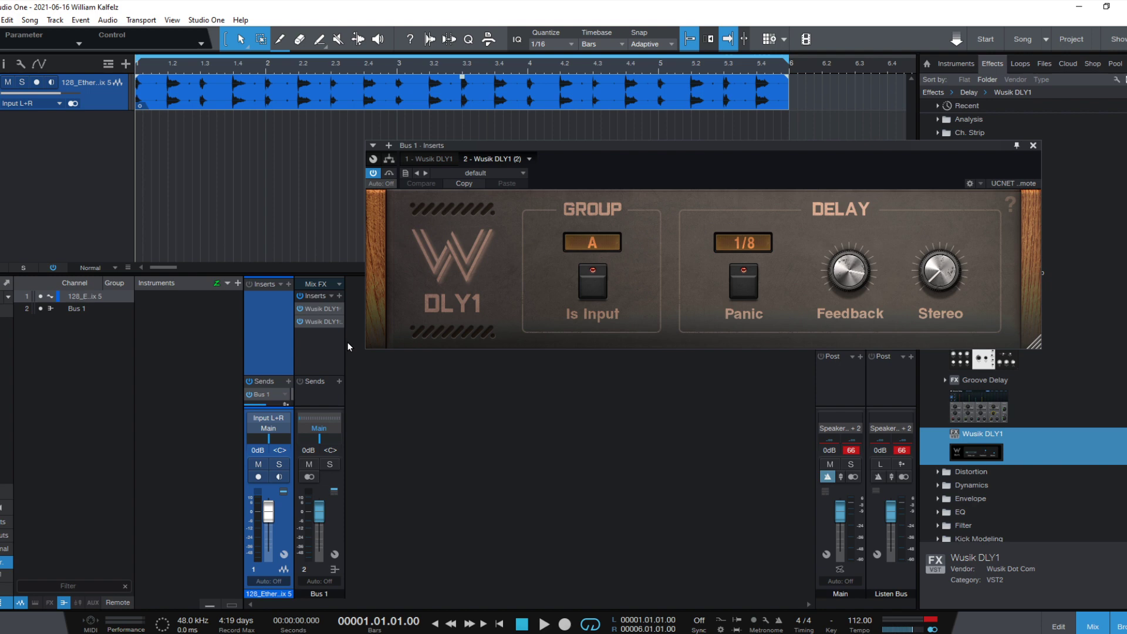
mouse_move(626, 257)
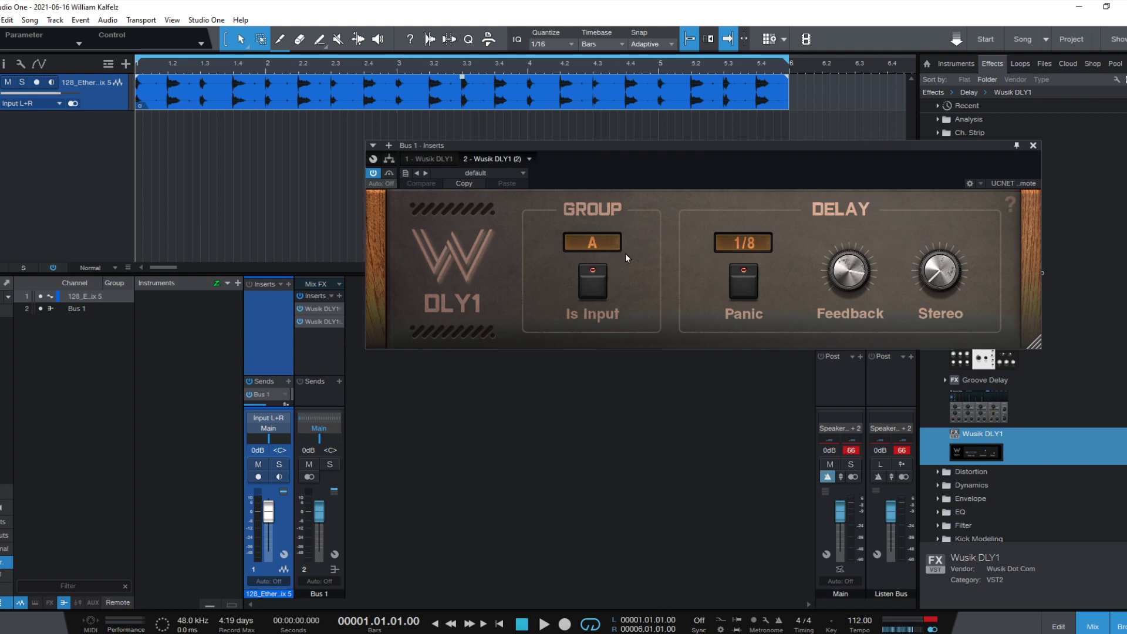
mouse_move(820, 193)
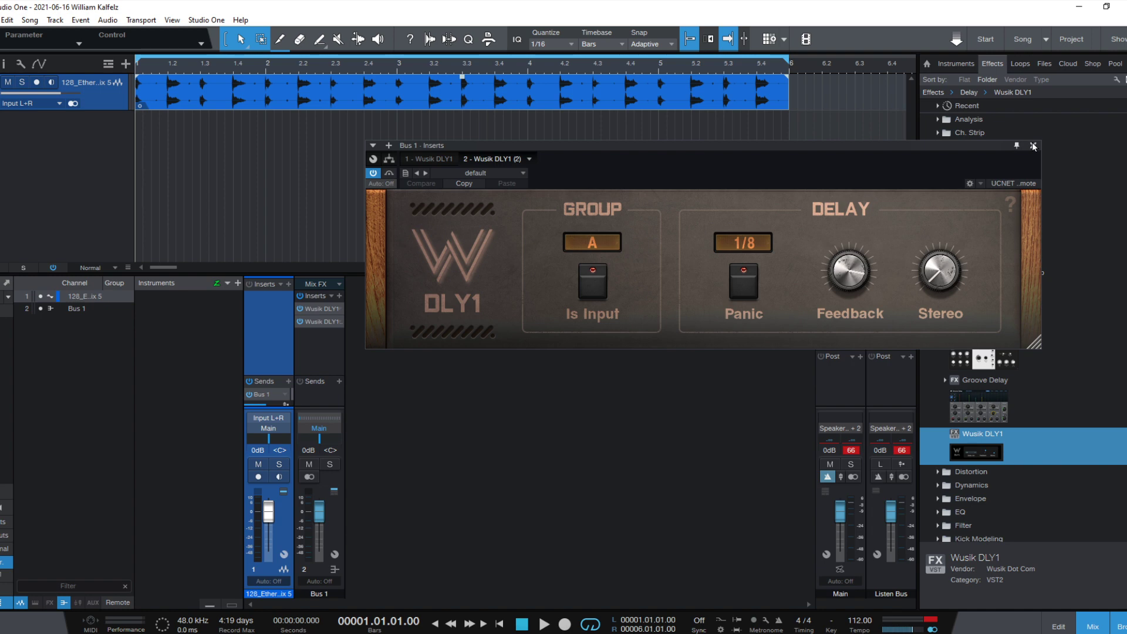
mouse_move(1033, 149)
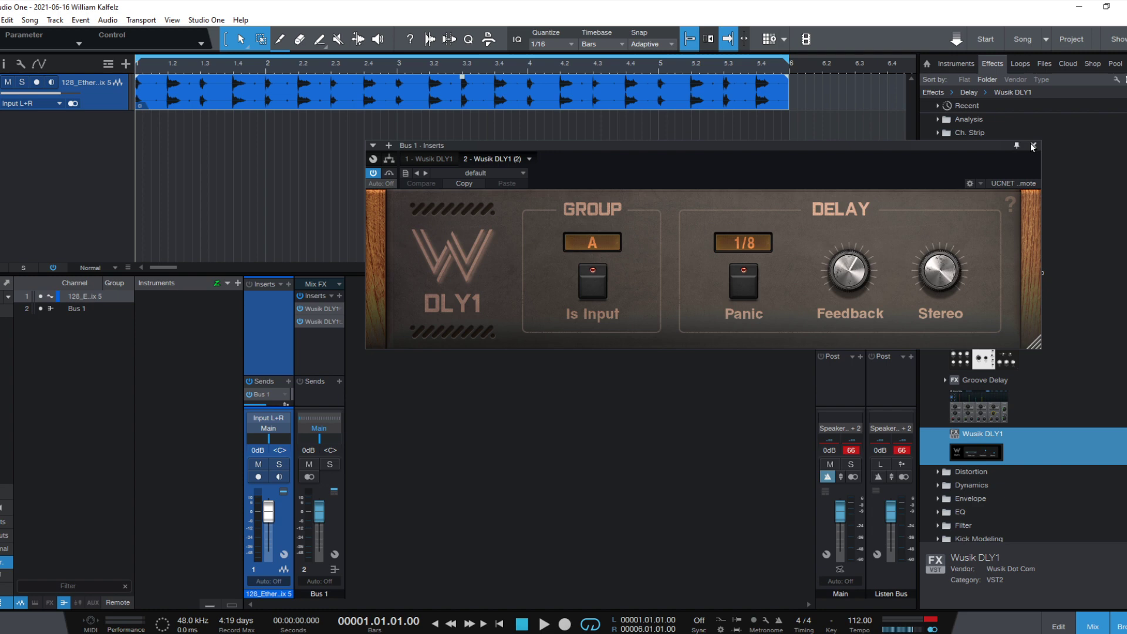
Step: Close the delay window and collapse the Delay and Reverb categories in the Effects browser
left_click(1031, 145)
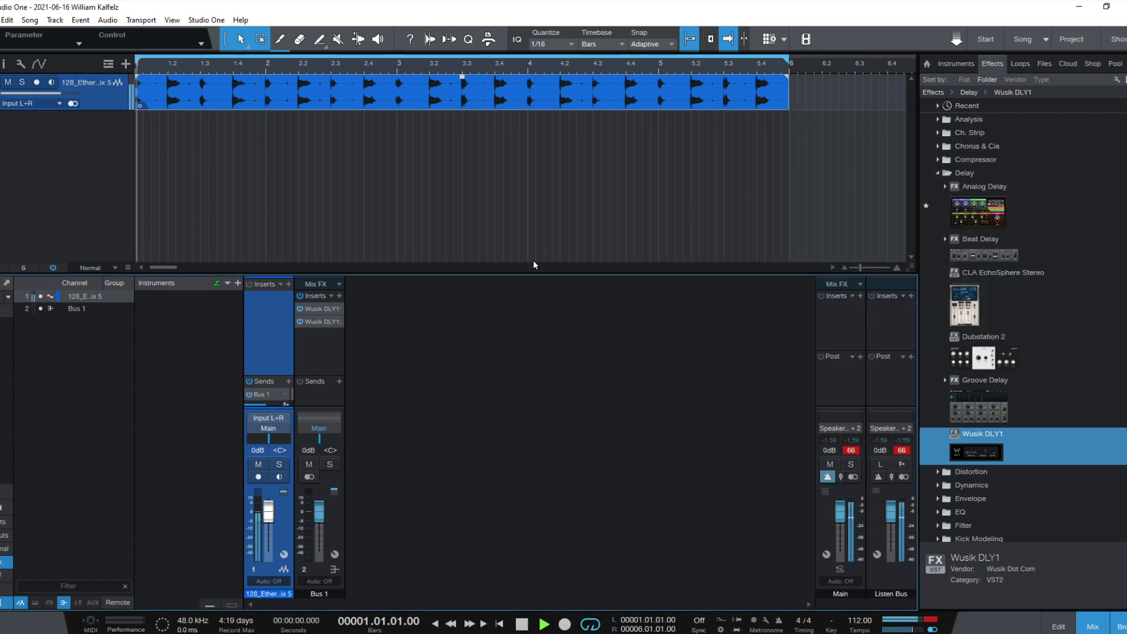
left_click(544, 624)
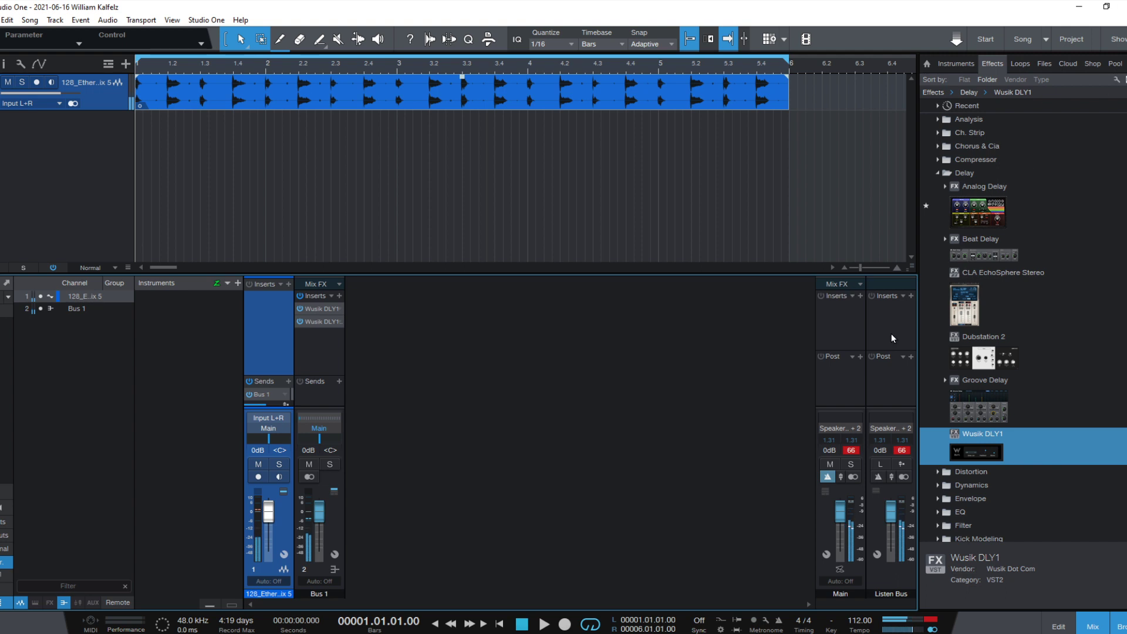
left_click(962, 173)
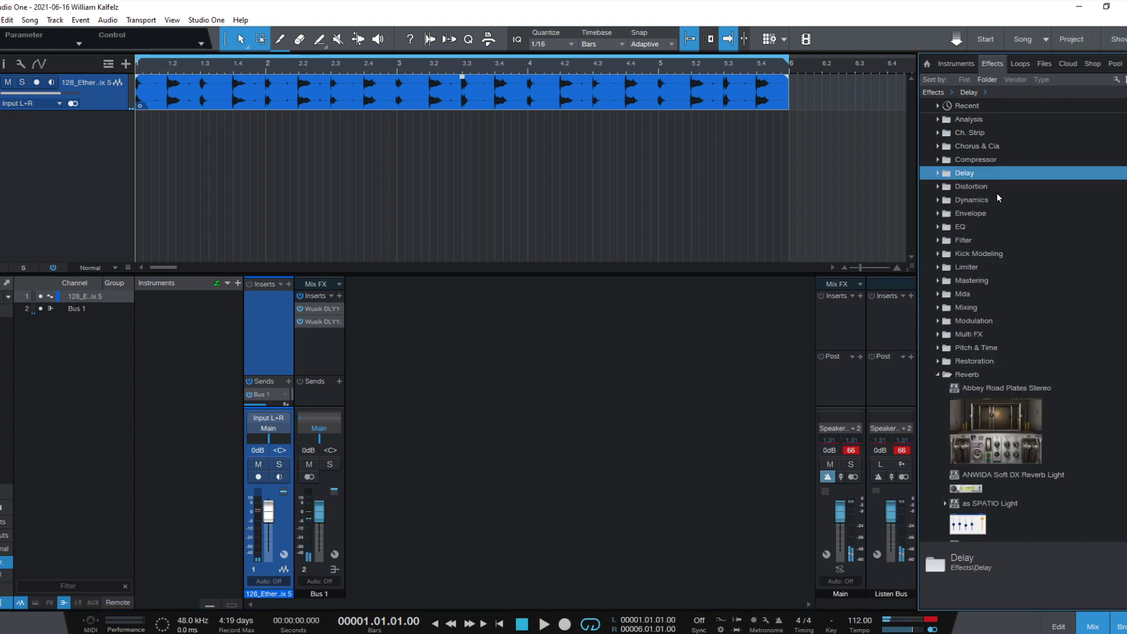
left_click(966, 373)
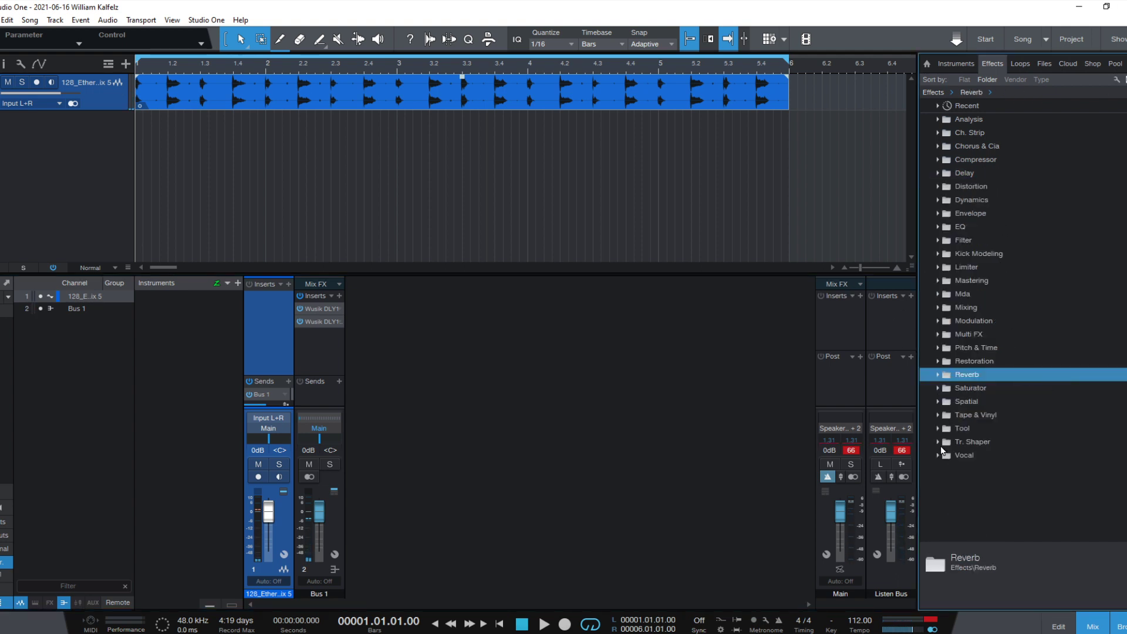
mouse_move(1015, 444)
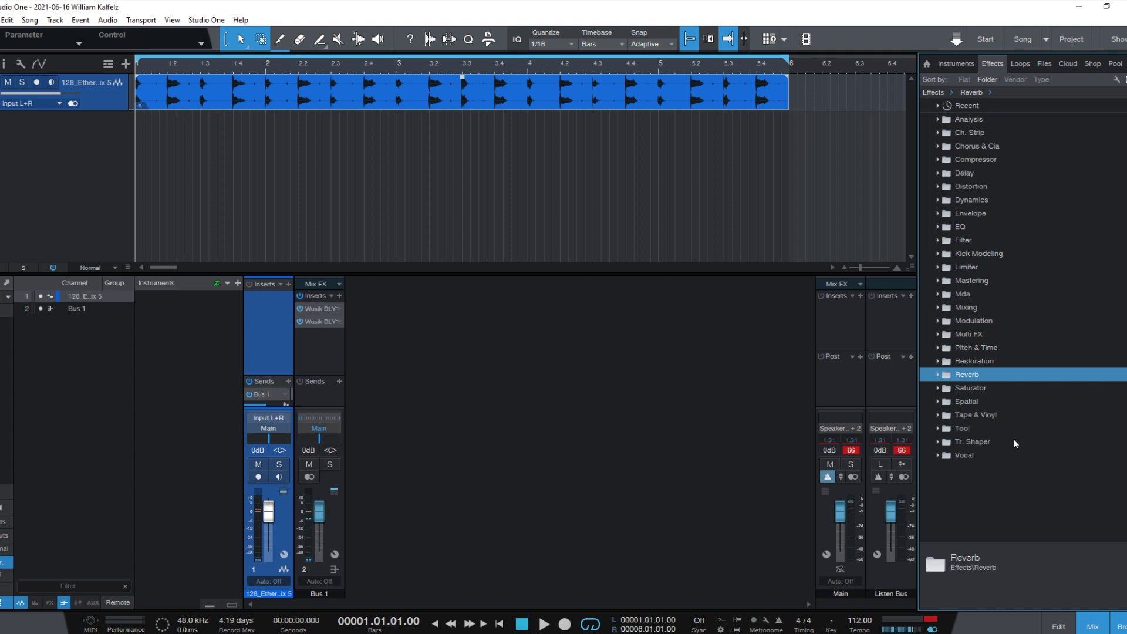
left_click(976, 387)
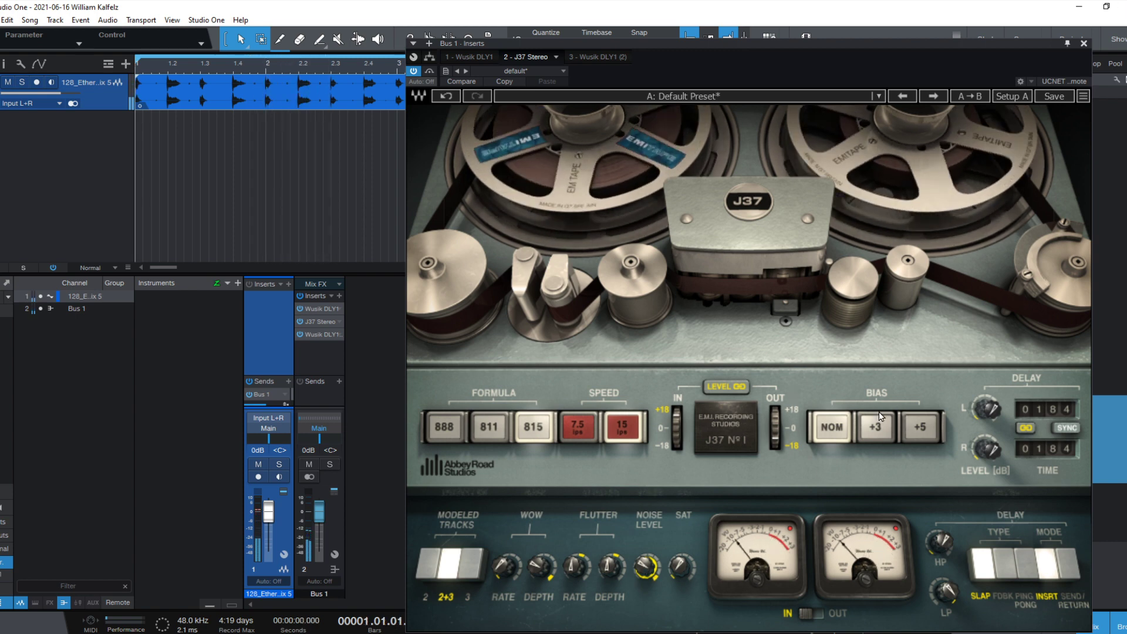
Step: Adjust the J37 tape bias and reopen the J37 Stereo editor from Bus 1
left_click(876, 427)
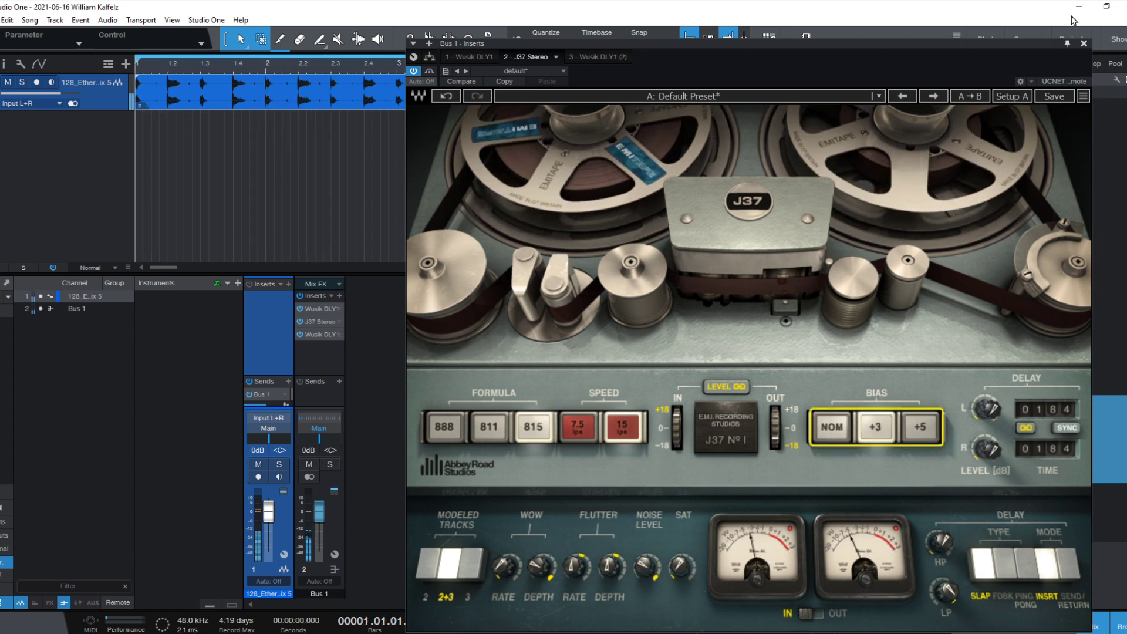
left_click(1083, 43)
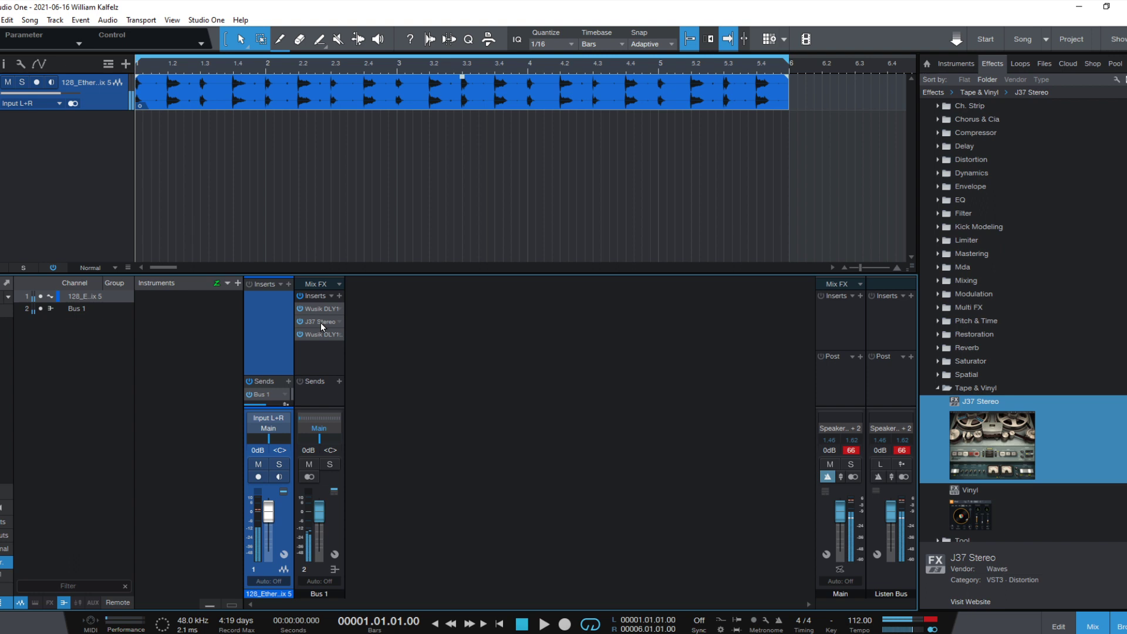
double_click(321, 322)
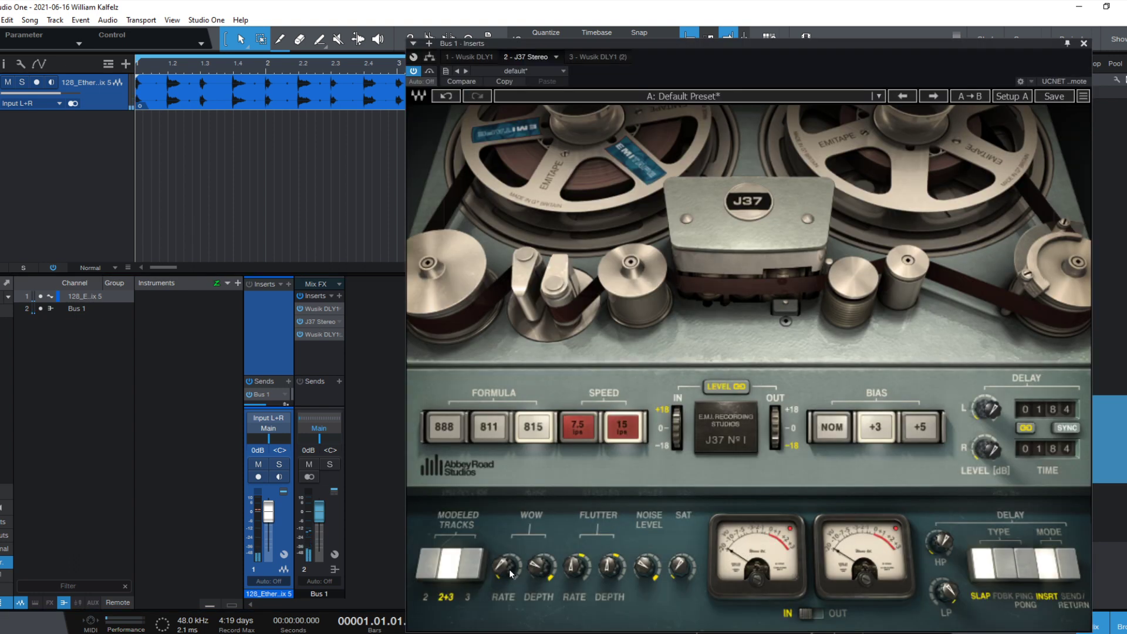
Step: Load the J37's Full Reset preset
left_click_drag(539, 566, 540, 565)
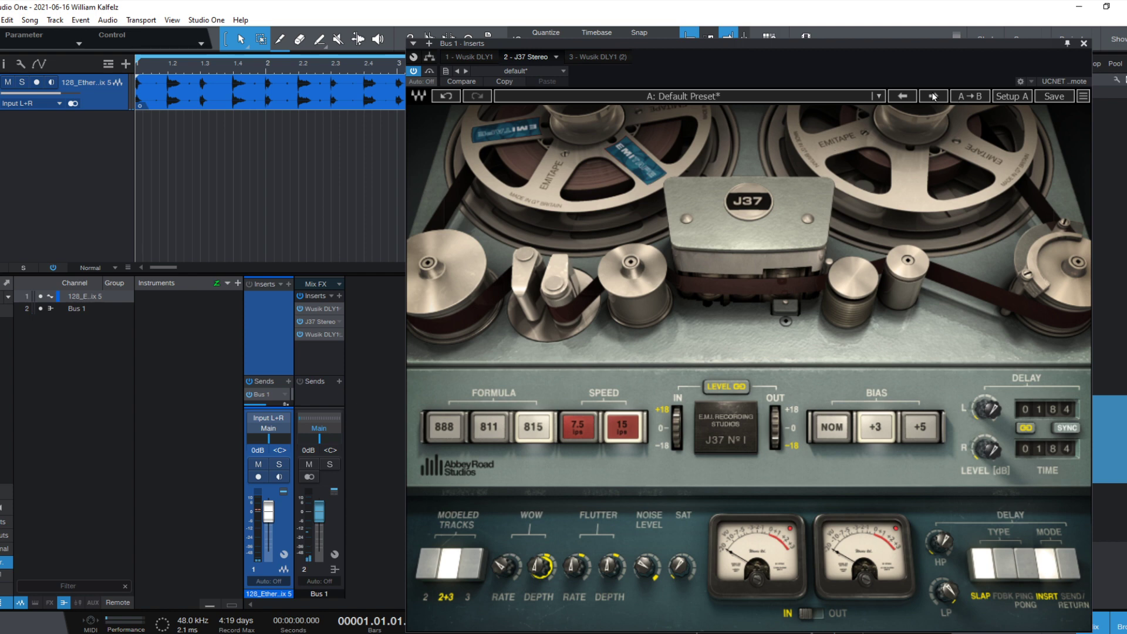
left_click(932, 95)
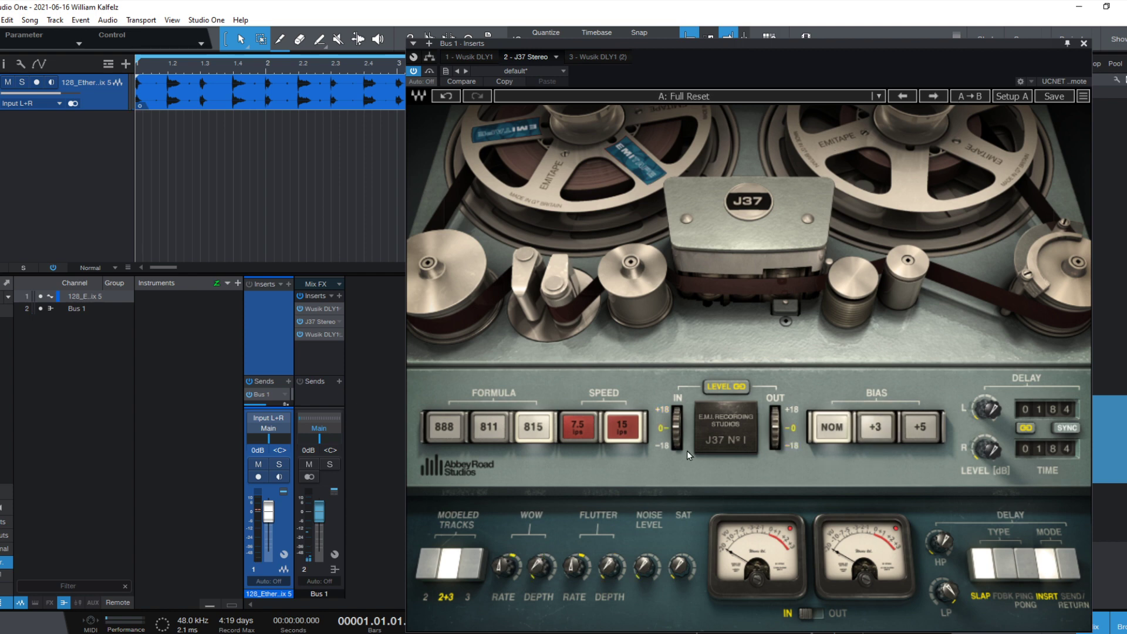
left_click_drag(676, 435, 677, 427)
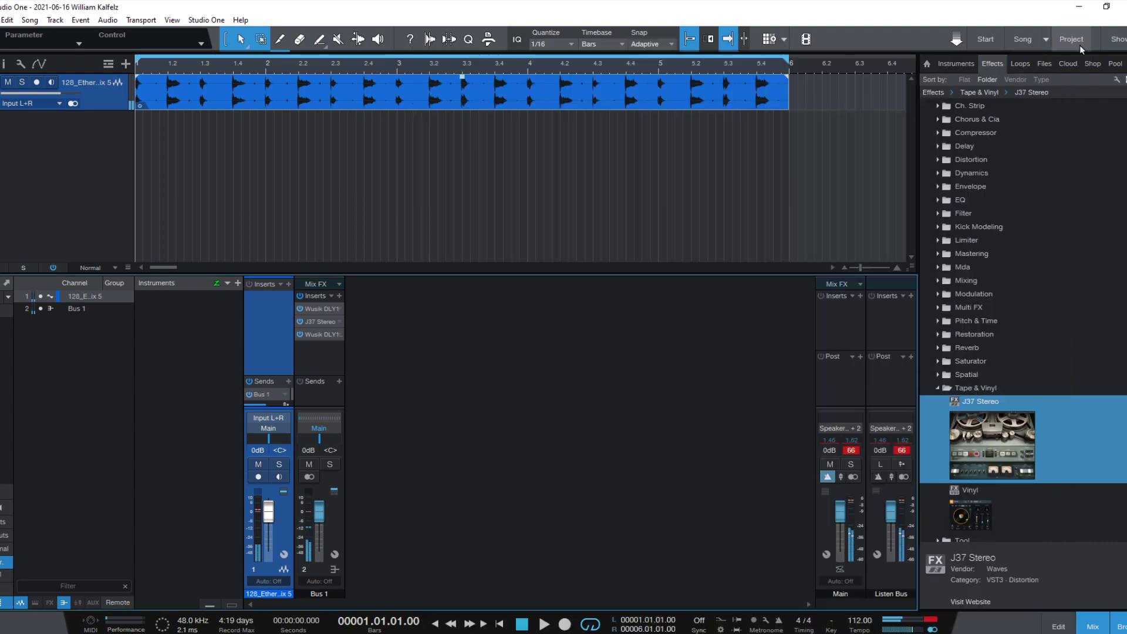
Step: Insert Aphex Vintage Exciter Stereo on Bus 1 between the first DLY1 and J37
left_click(960, 200)
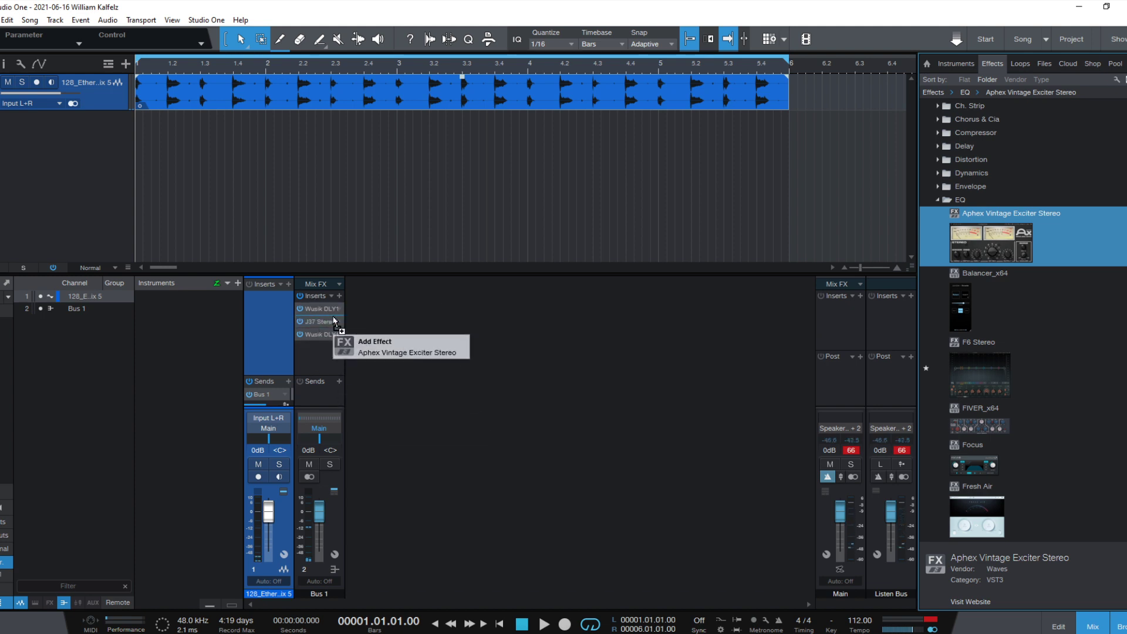
left_click(407, 352)
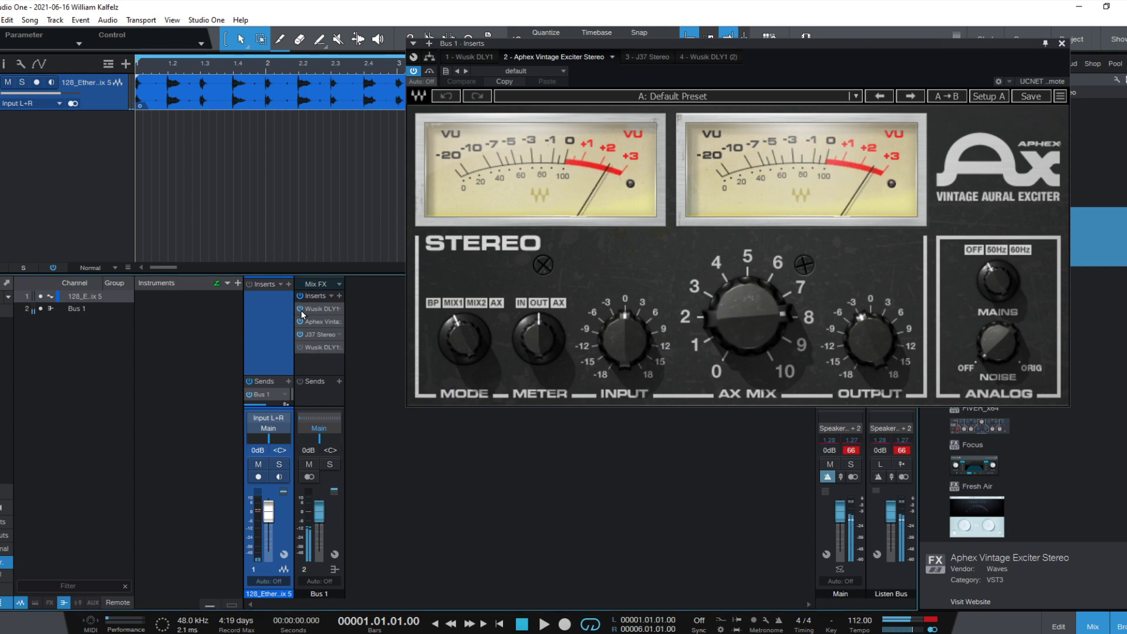
left_click(700, 57)
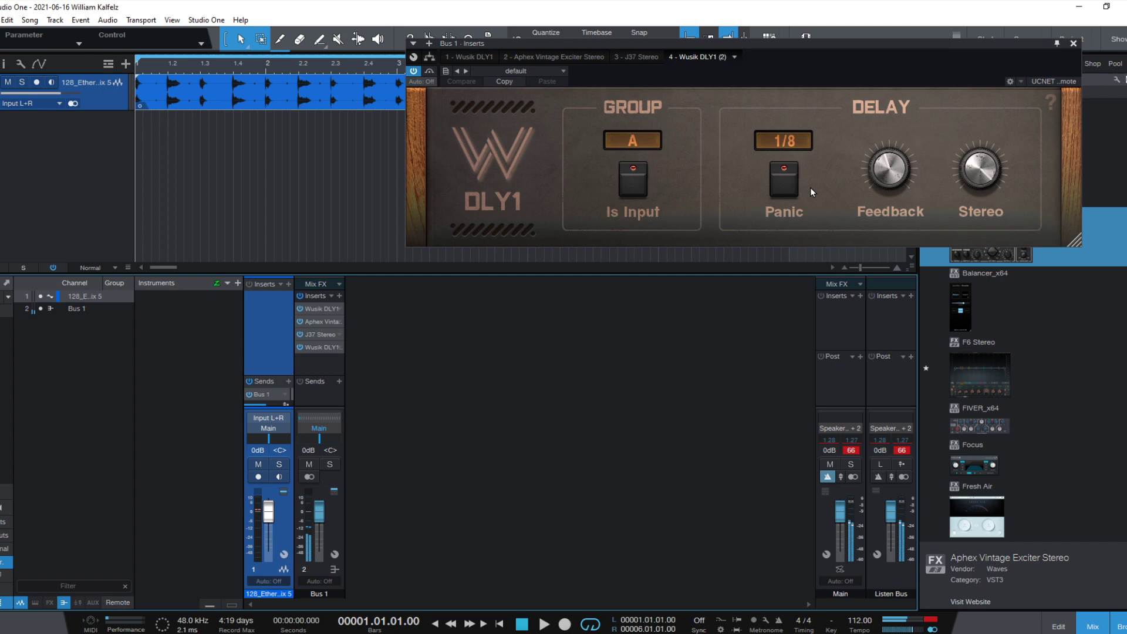
Step: Start playback and bring up the J37 Stereo editor
left_click(544, 624)
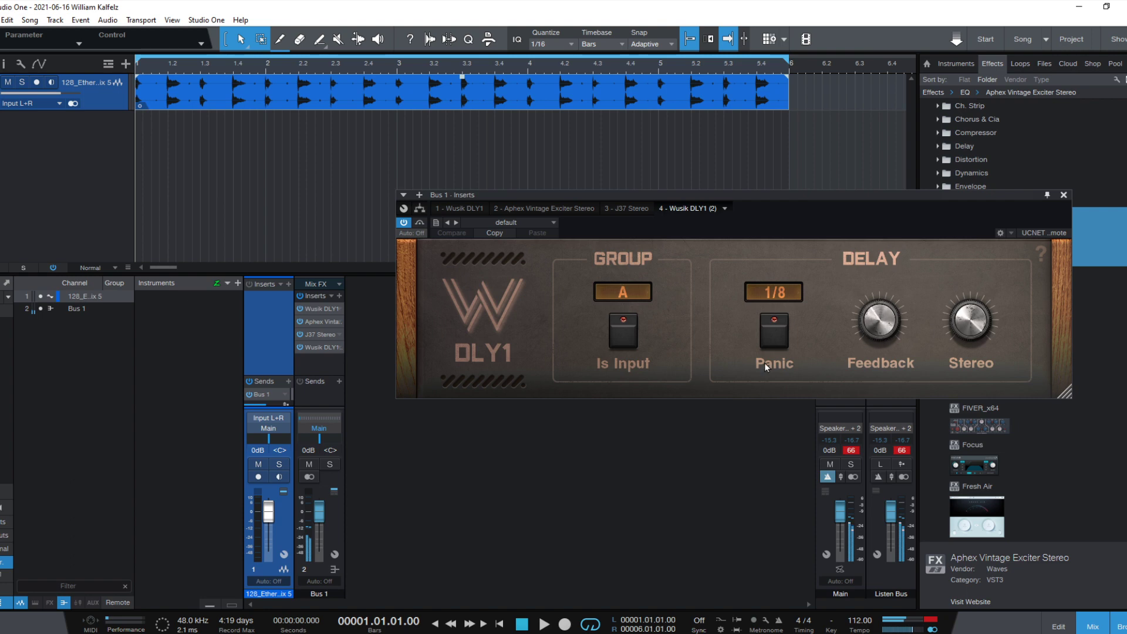
left_click(544, 624)
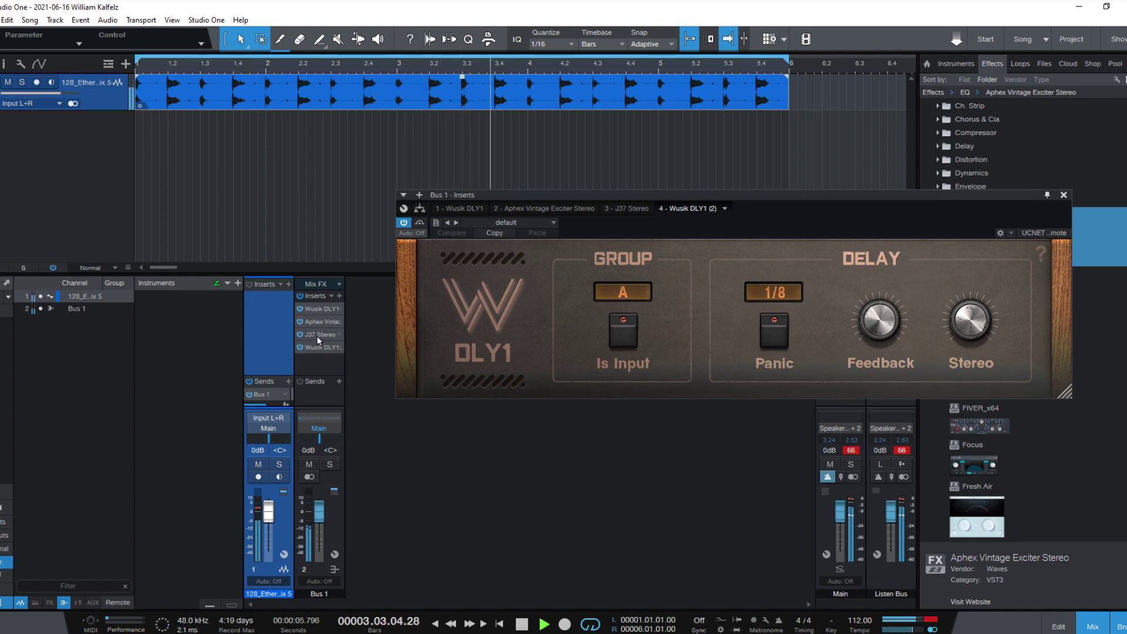
left_click(622, 209)
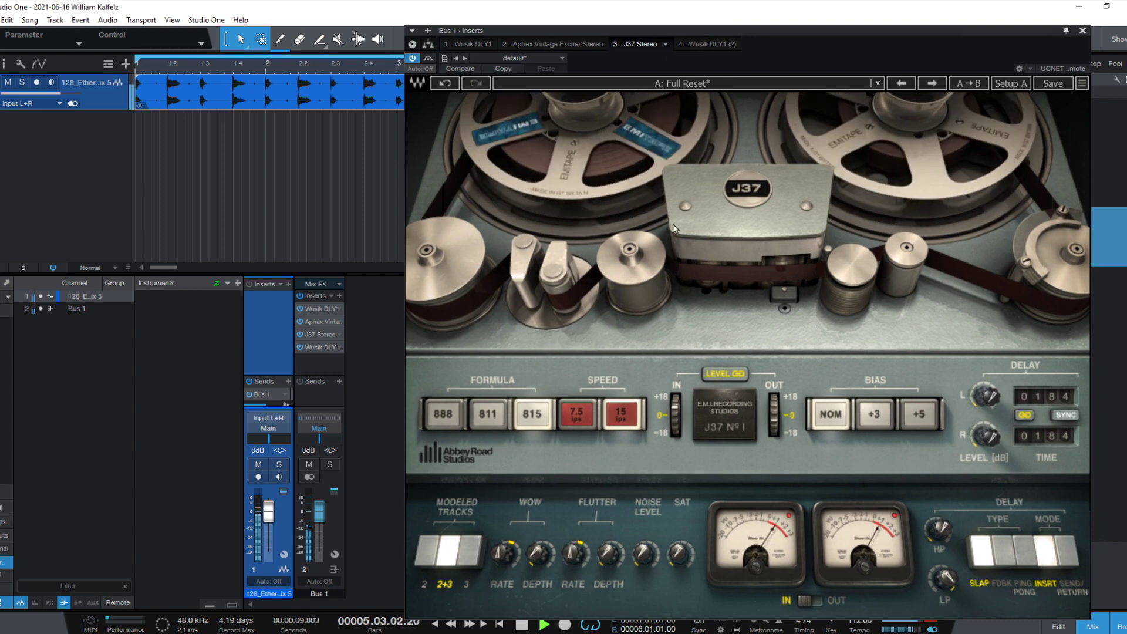
Step: Stop playback and show the second Wusik DLY1's settings (group A at 1/8)
left_click(602, 415)
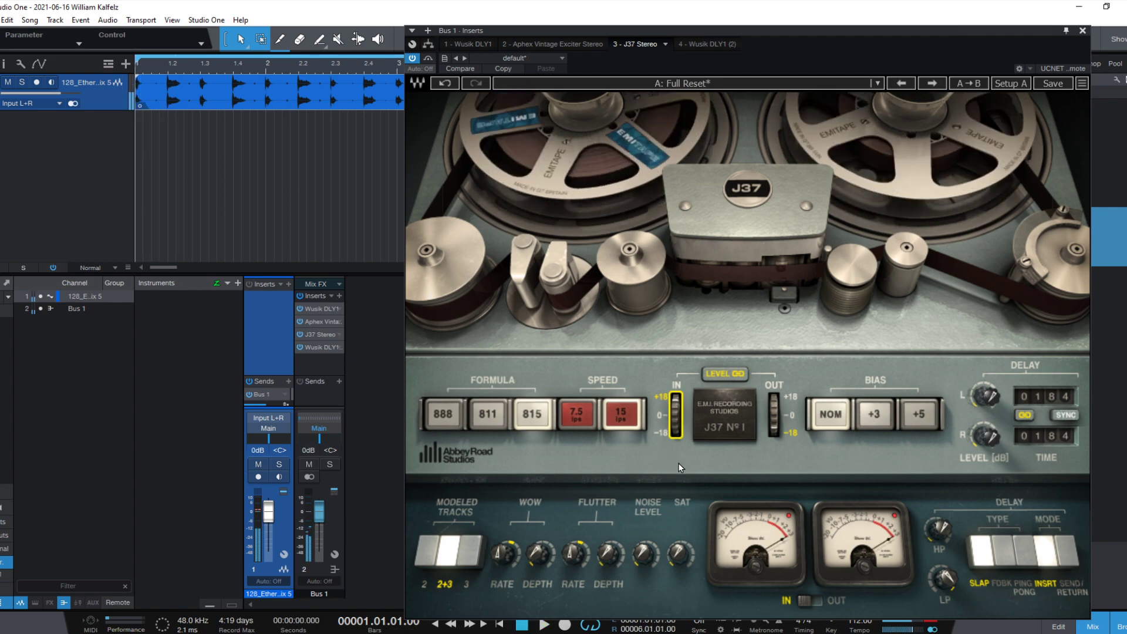
left_click(544, 624)
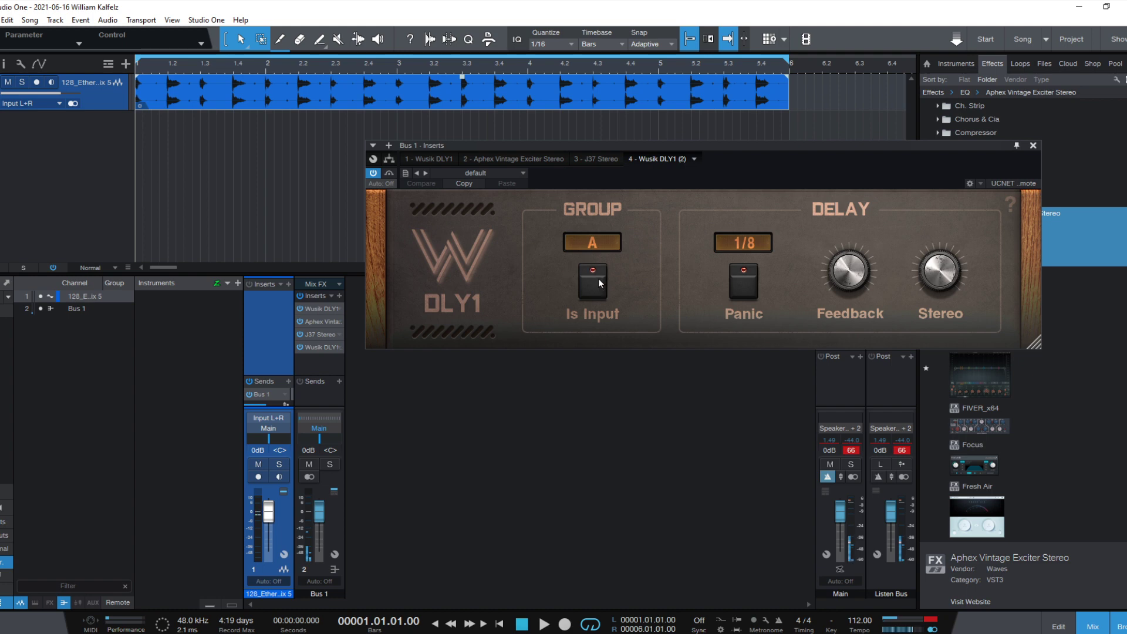
mouse_move(402, 477)
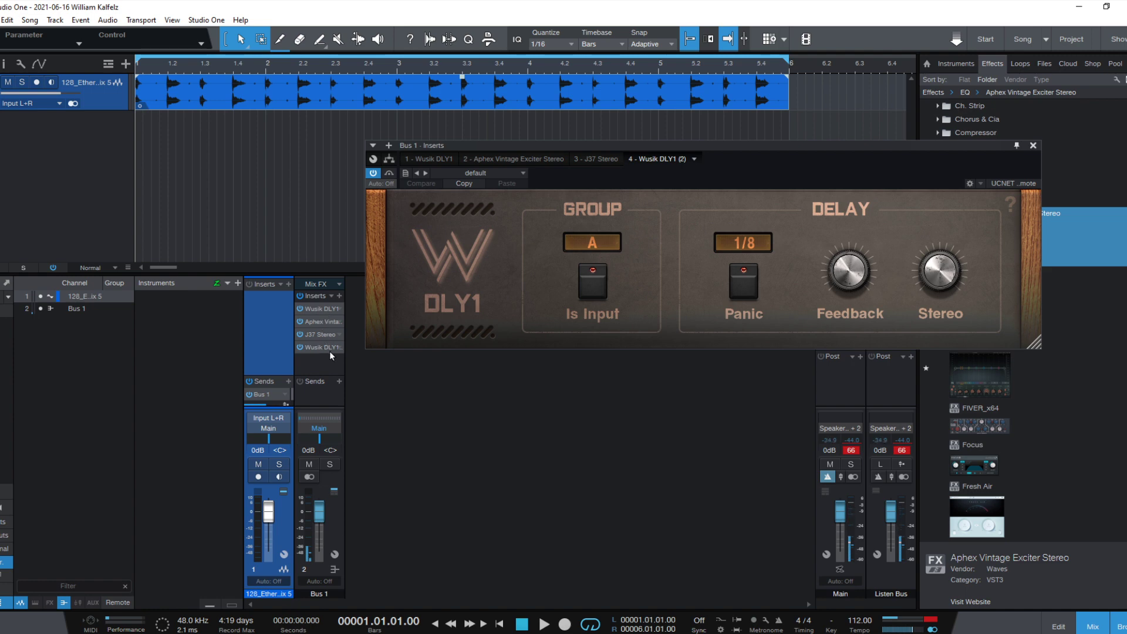
mouse_move(658, 280)
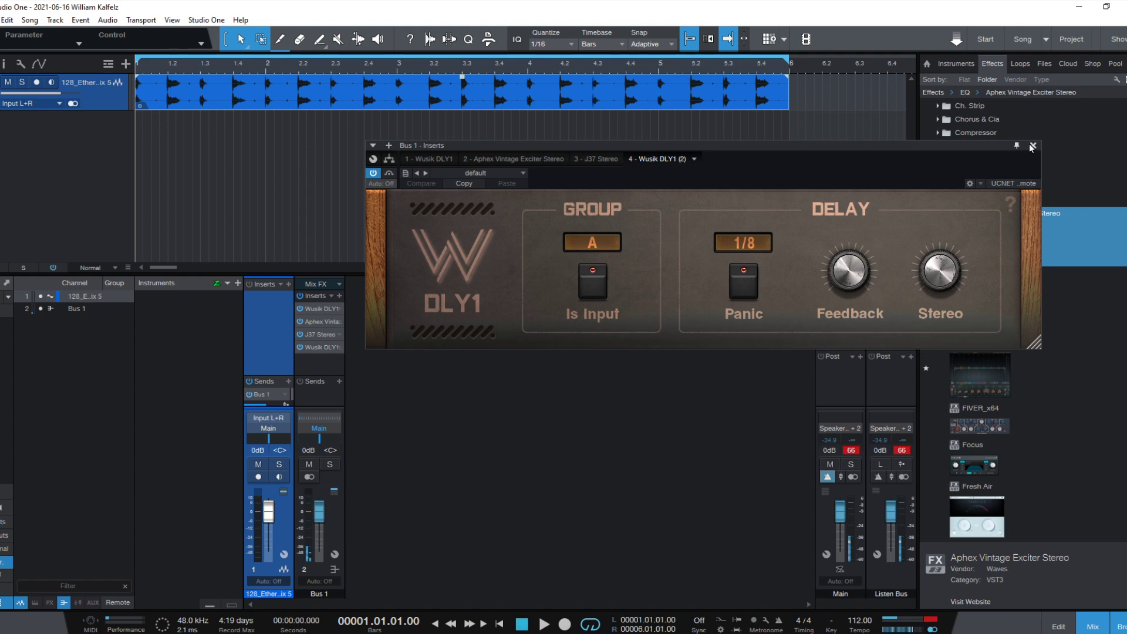
Step: Close the Bus 1 effect editor window
left_click(1031, 146)
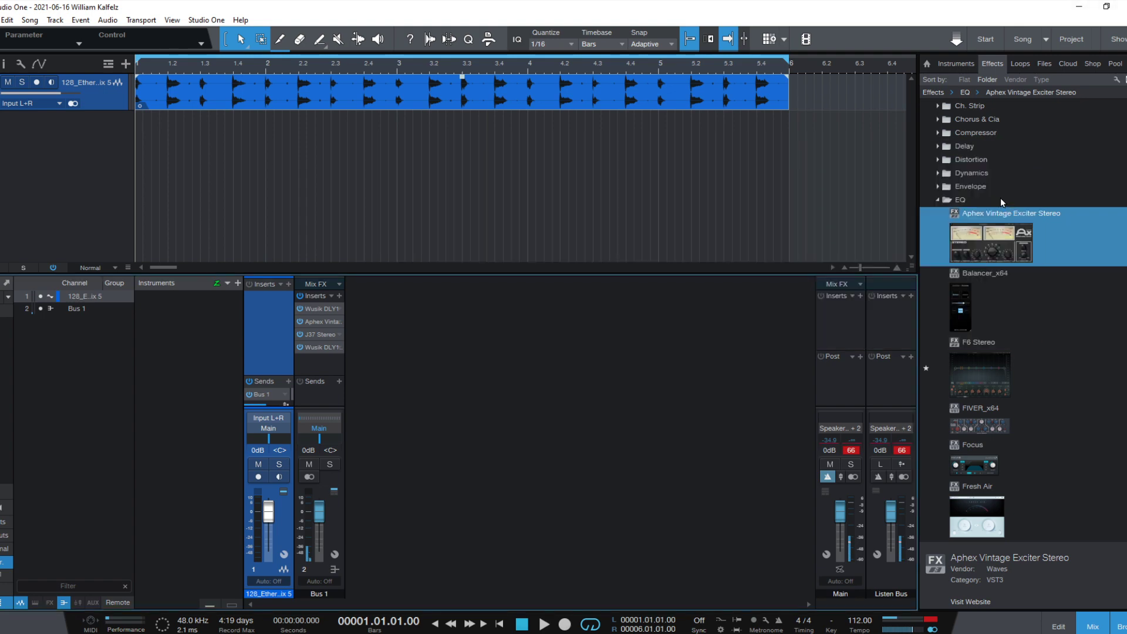
Step: Collapse EQ and Tape & Vinyl, expand Filter and scroll to TAL-Filter-2-64
left_click(938, 200)
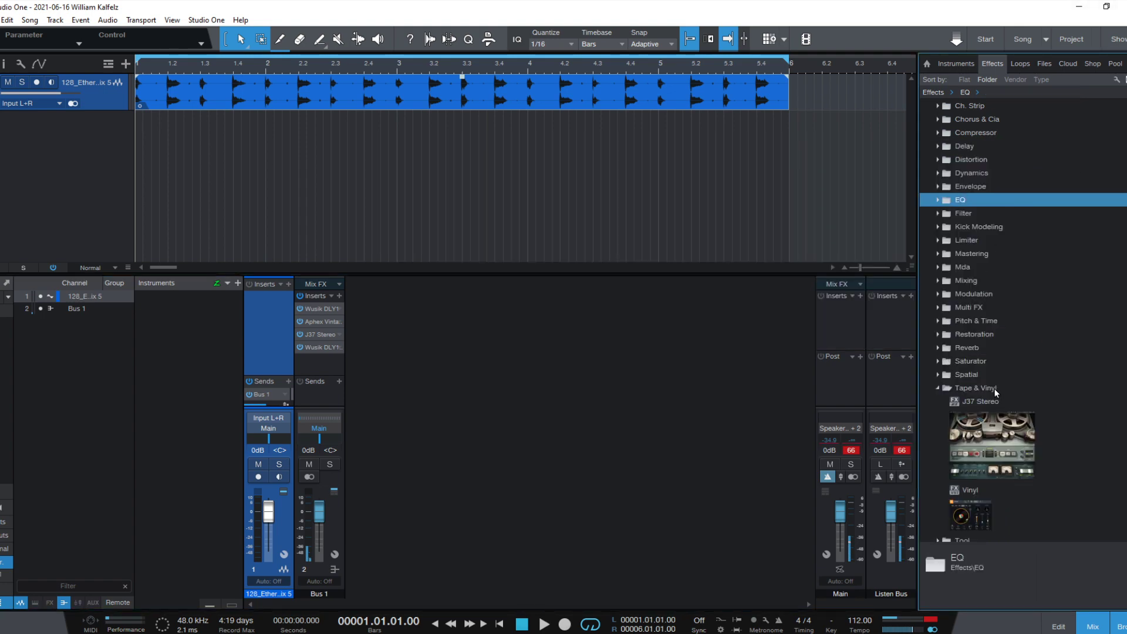
left_click(975, 389)
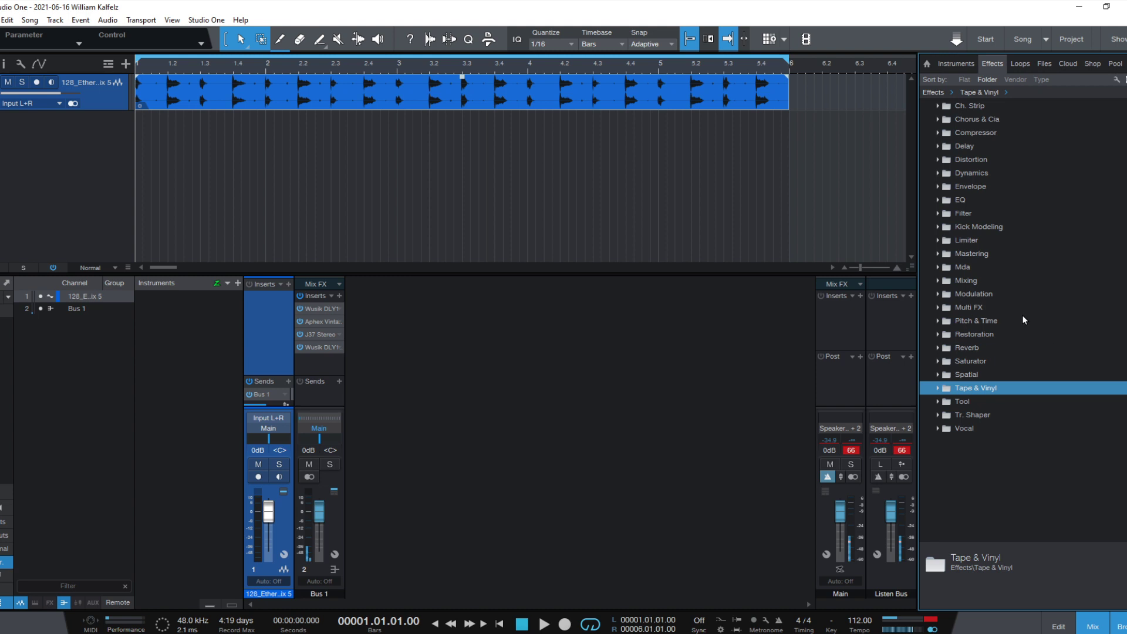
left_click(963, 212)
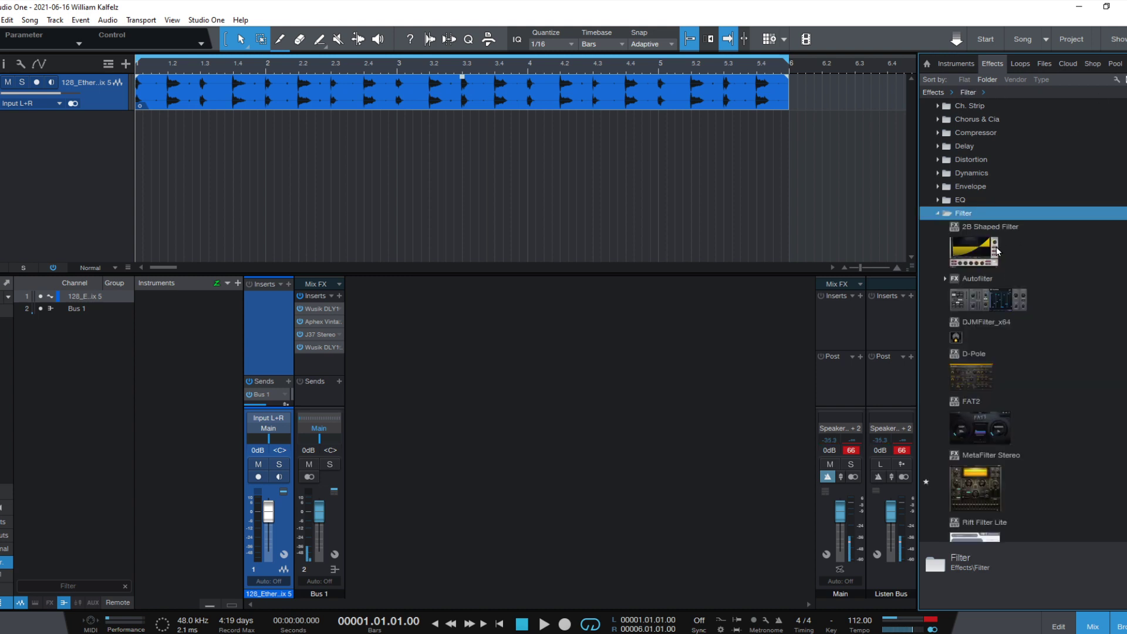
scroll("down", 3)
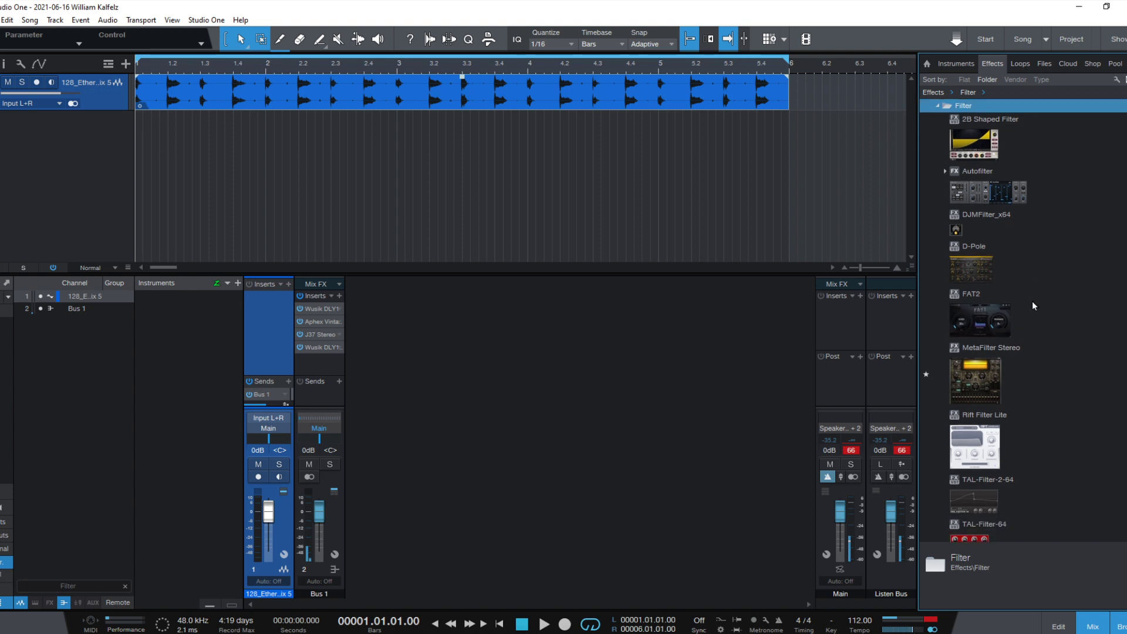
scroll("down", 3)
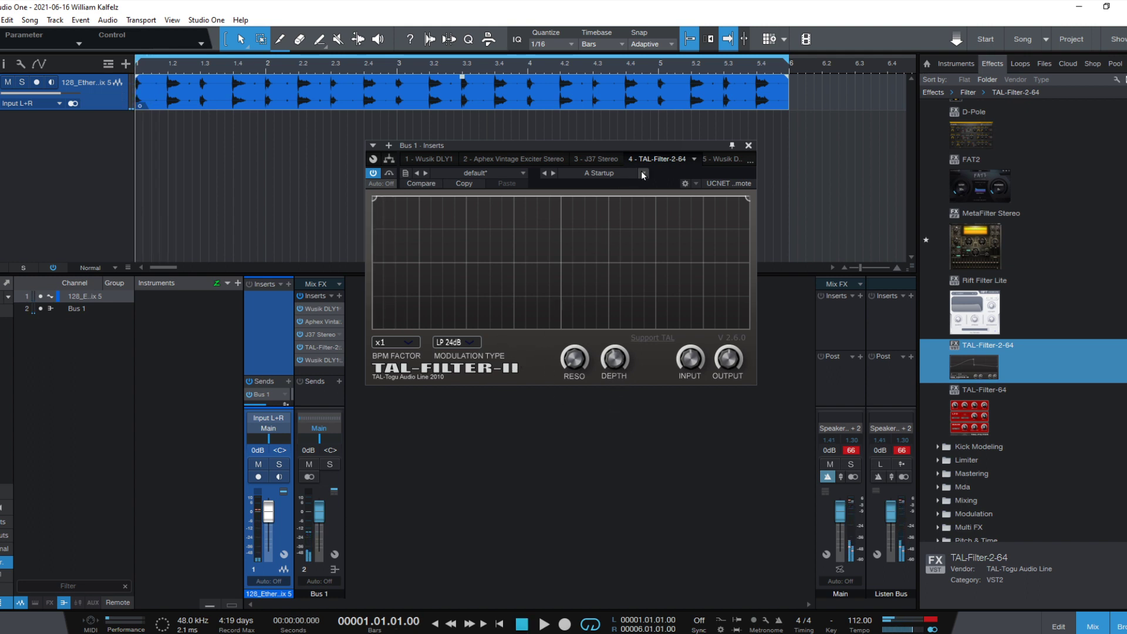
Step: Try the TAL-Filter's Pan Artefacts and Pan Hard presets and its modulation types
left_click(642, 174)
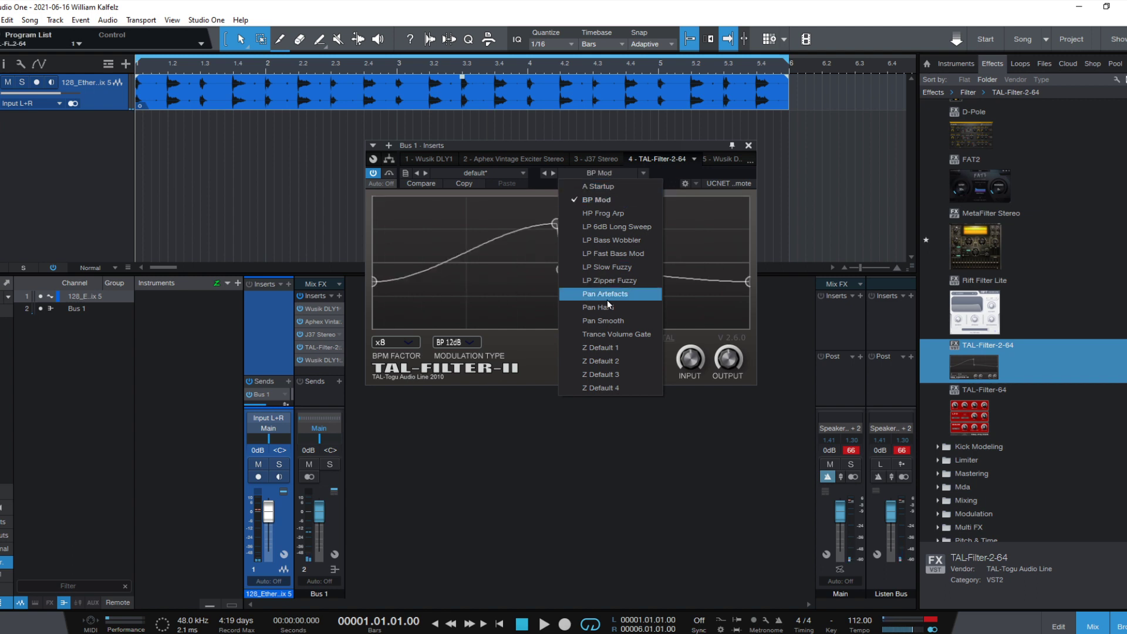
left_click(606, 294)
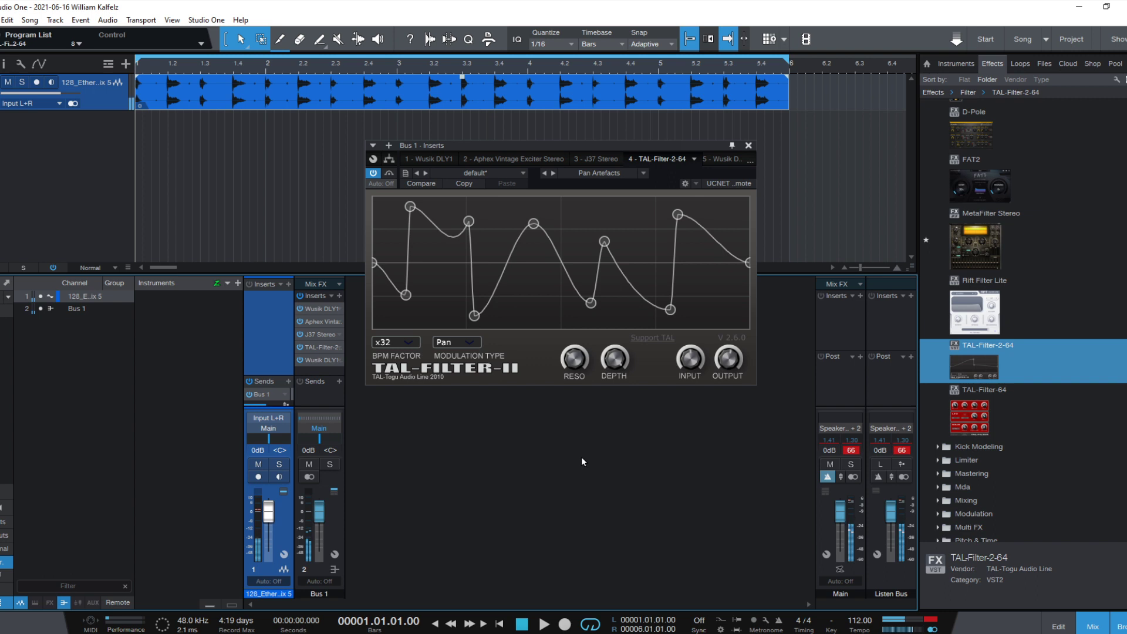
left_click(544, 624)
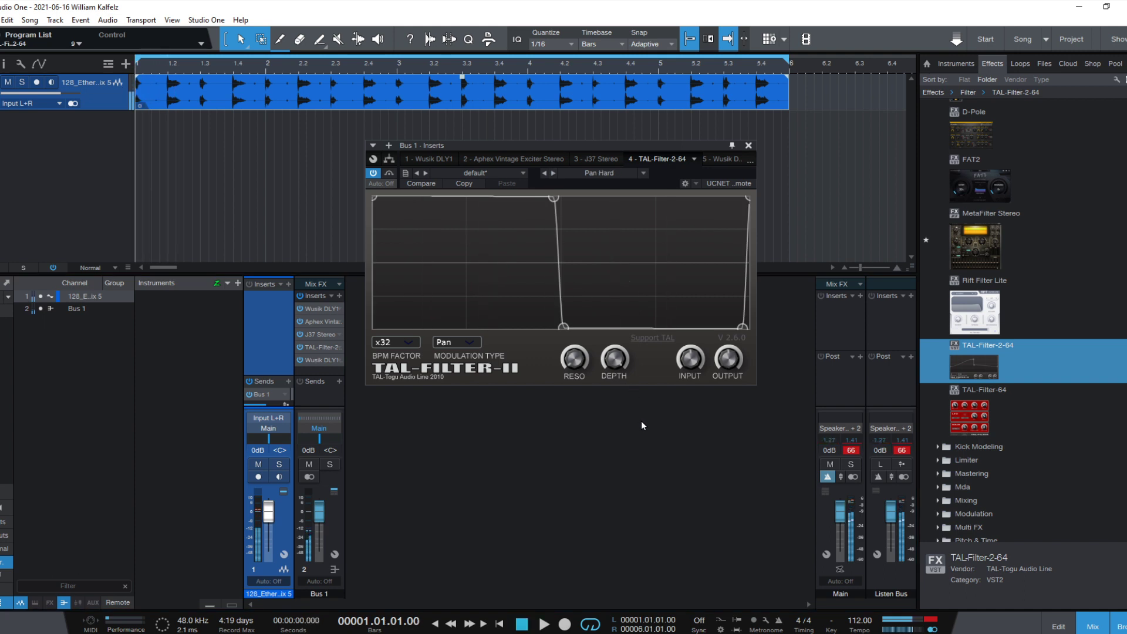
left_click(456, 341)
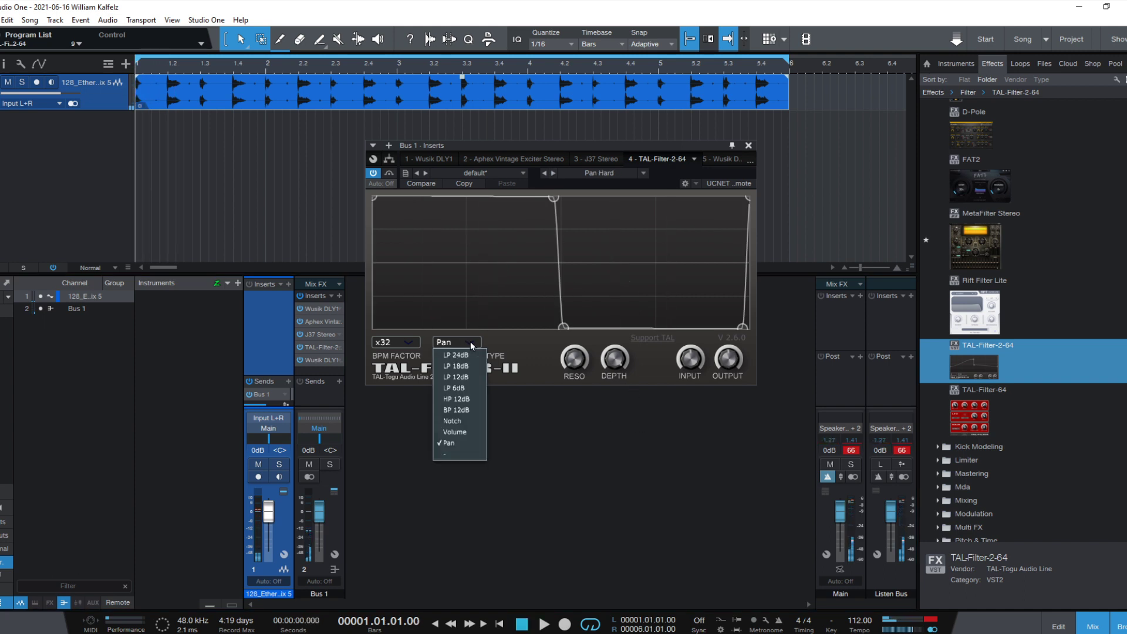
left_click(456, 355)
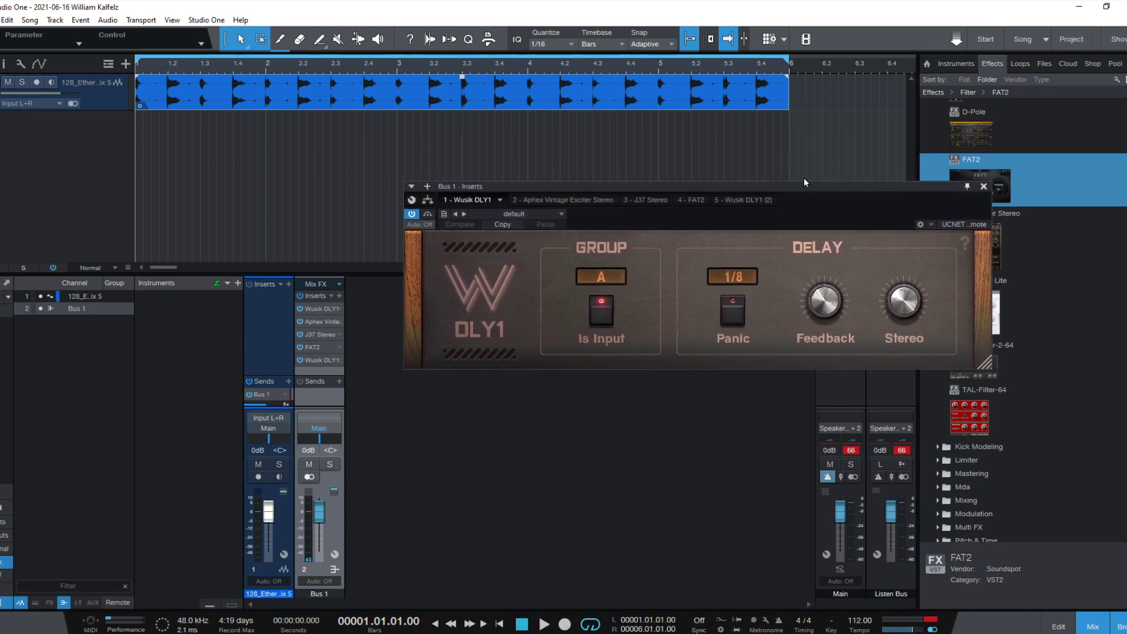
Step: Set the first Wusik DLY1 delay time on Bus 1 from 1/8 to 1/16
left_click(731, 276)
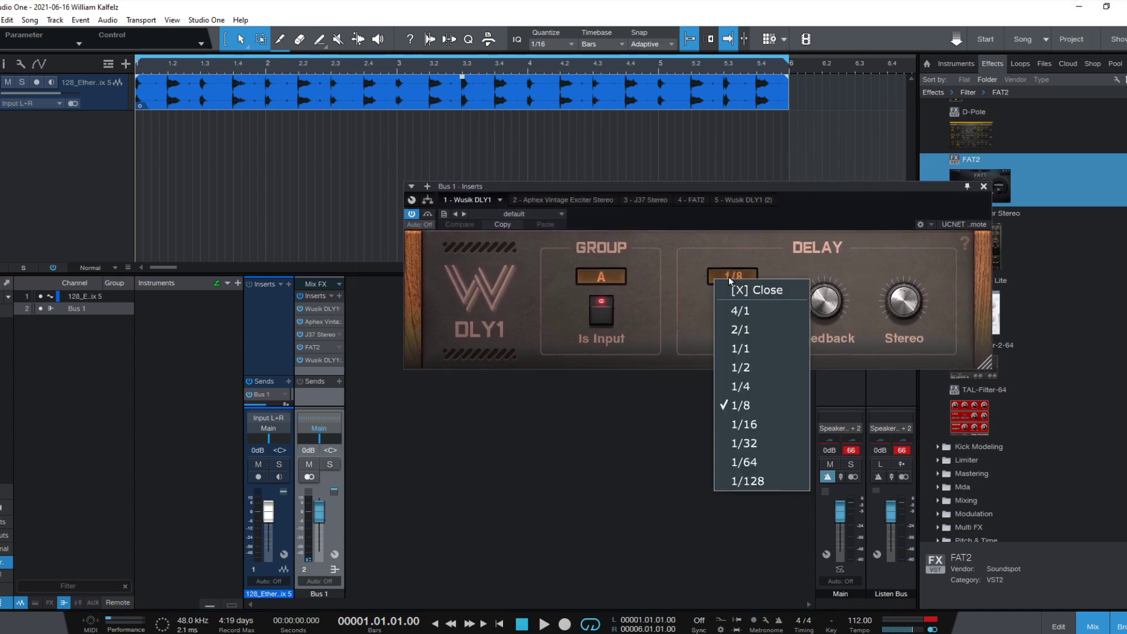
left_click(743, 423)
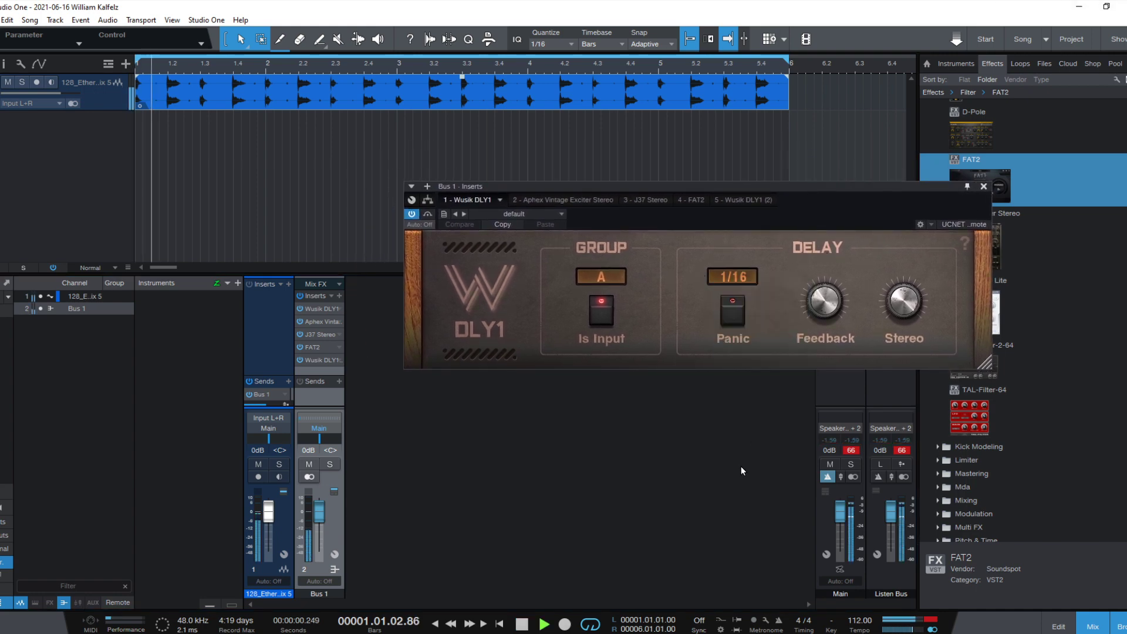